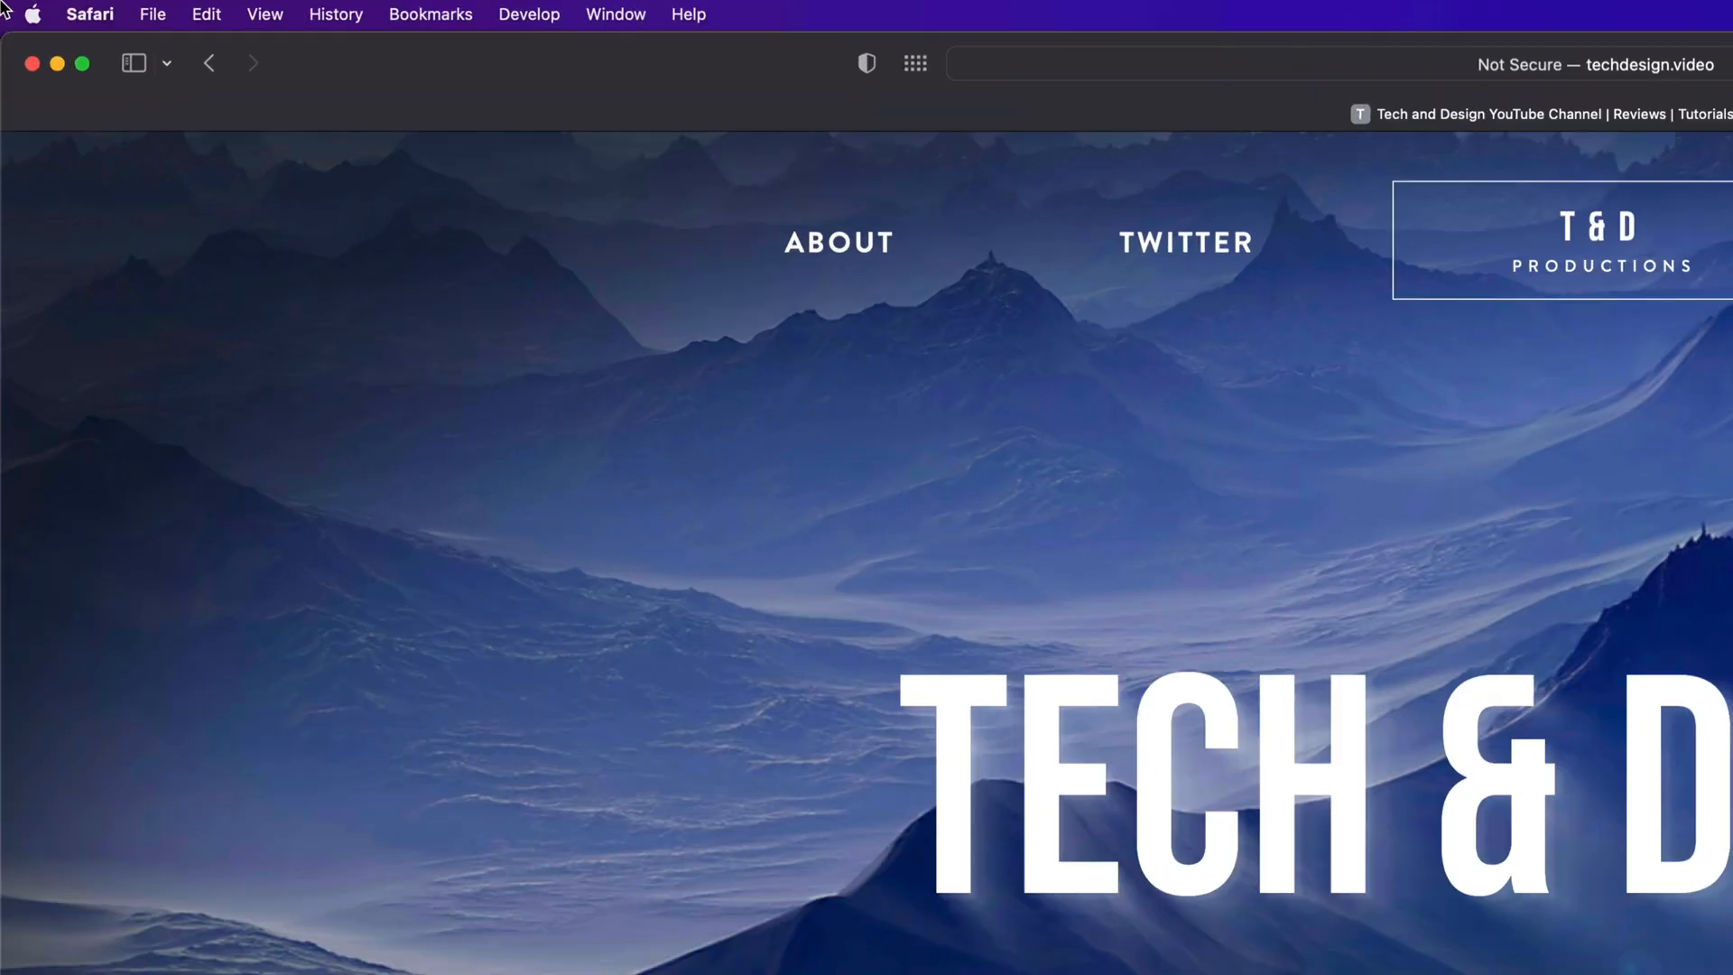
- Open System Preferences from the Apple menu, where one update is pending
{"action": "left_click", "coordinate": [30, 15]}
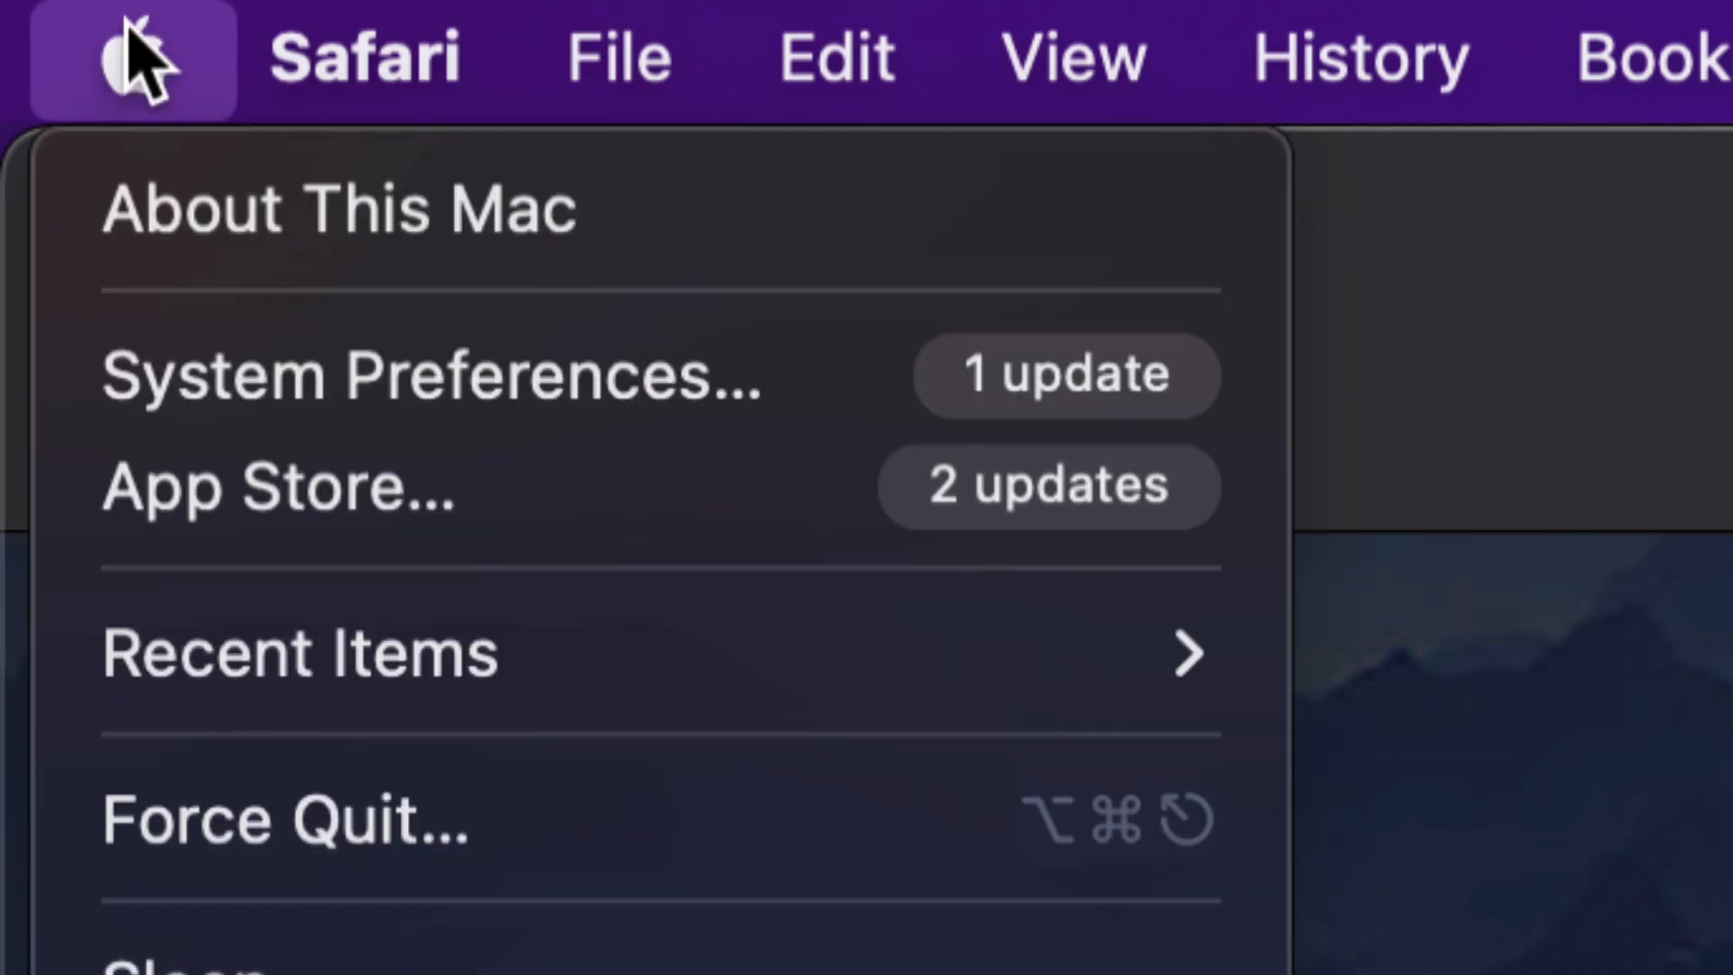
{"action": "mouse_move", "coordinate": [376, 486]}
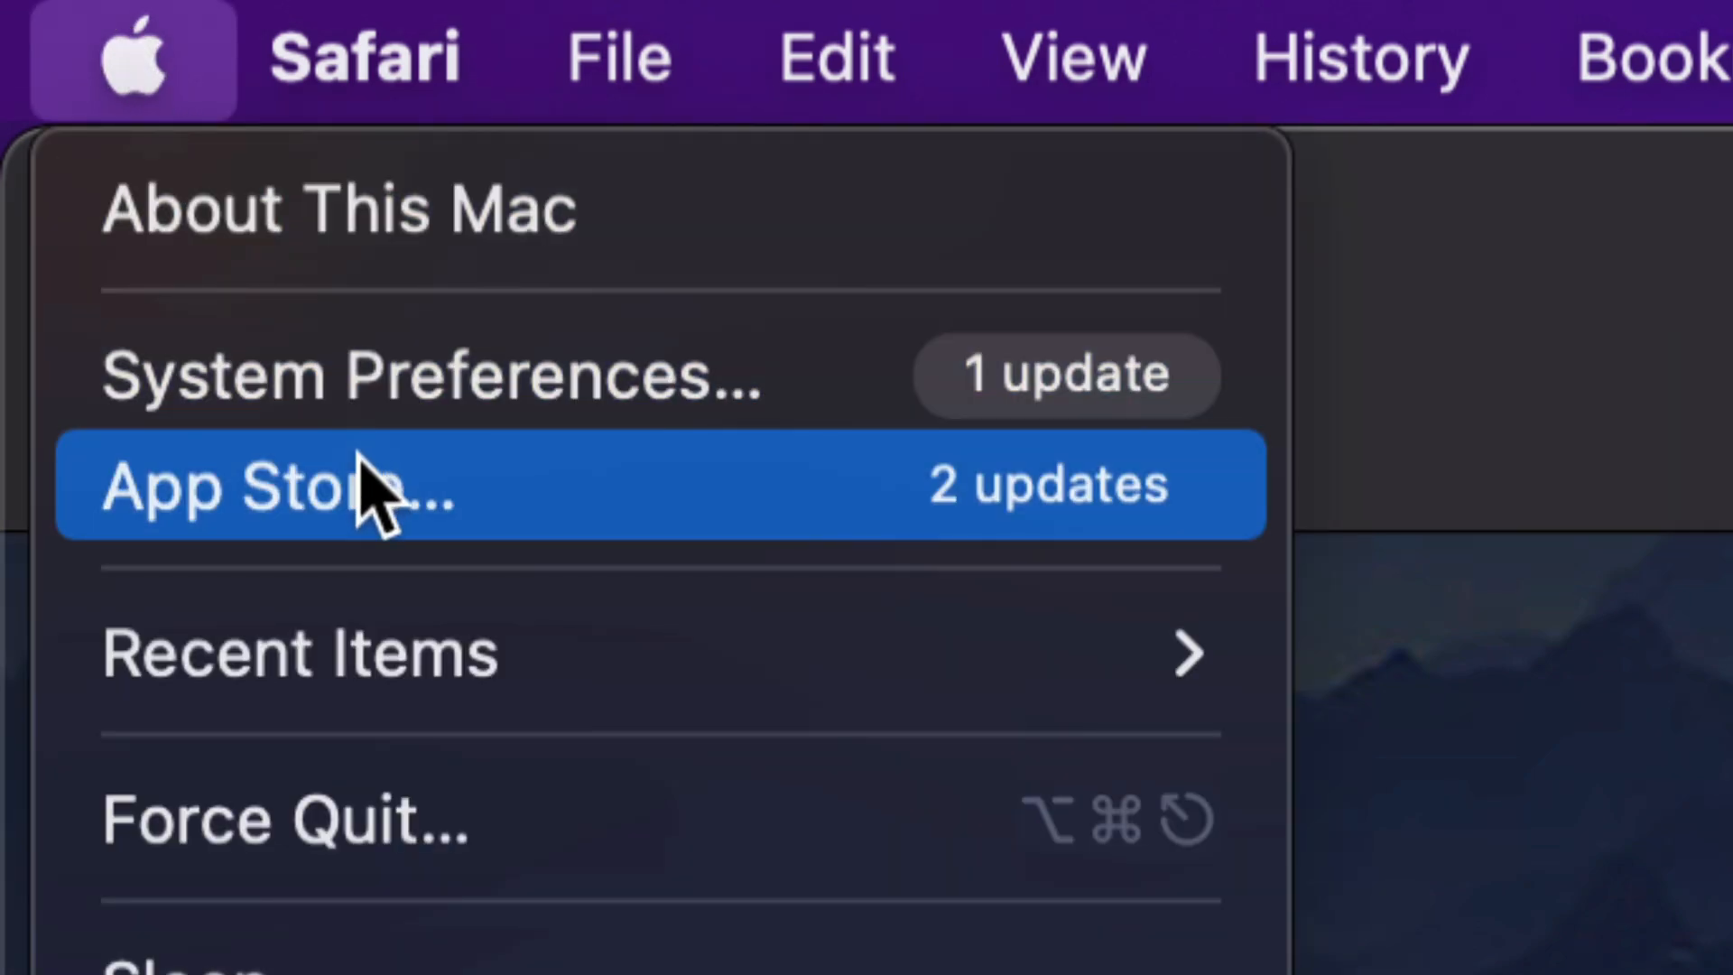
{"action": "mouse_move", "coordinate": [205, 564]}
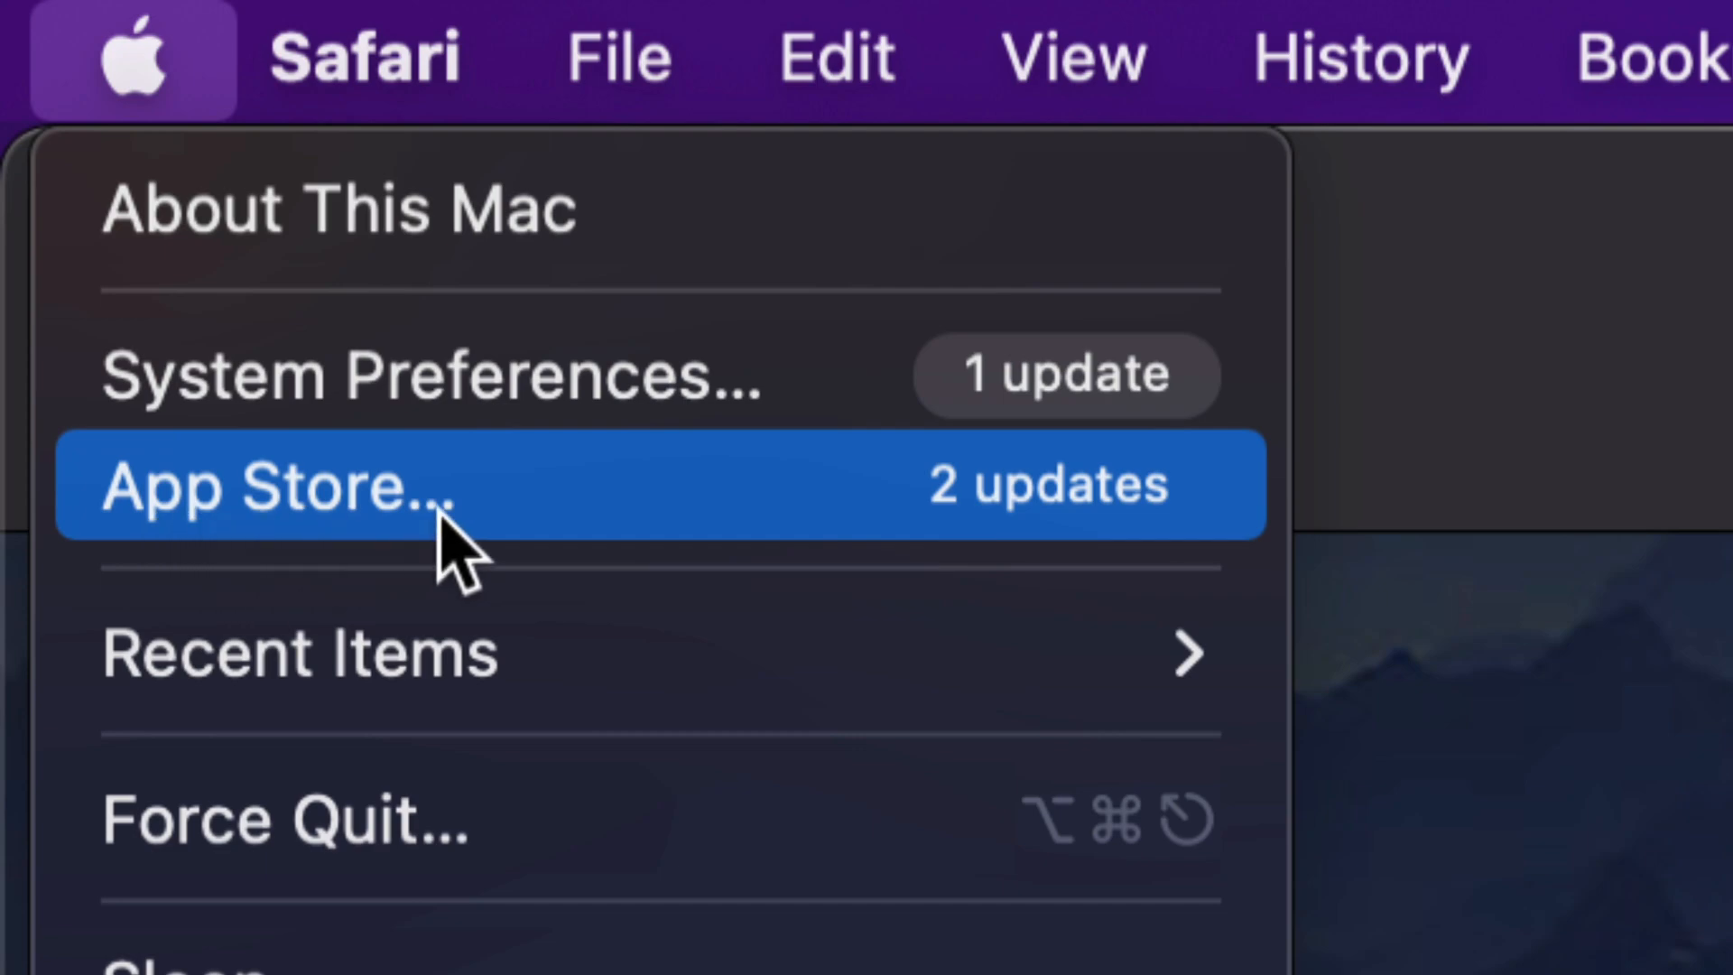
{"action": "mouse_move", "coordinate": [221, 398]}
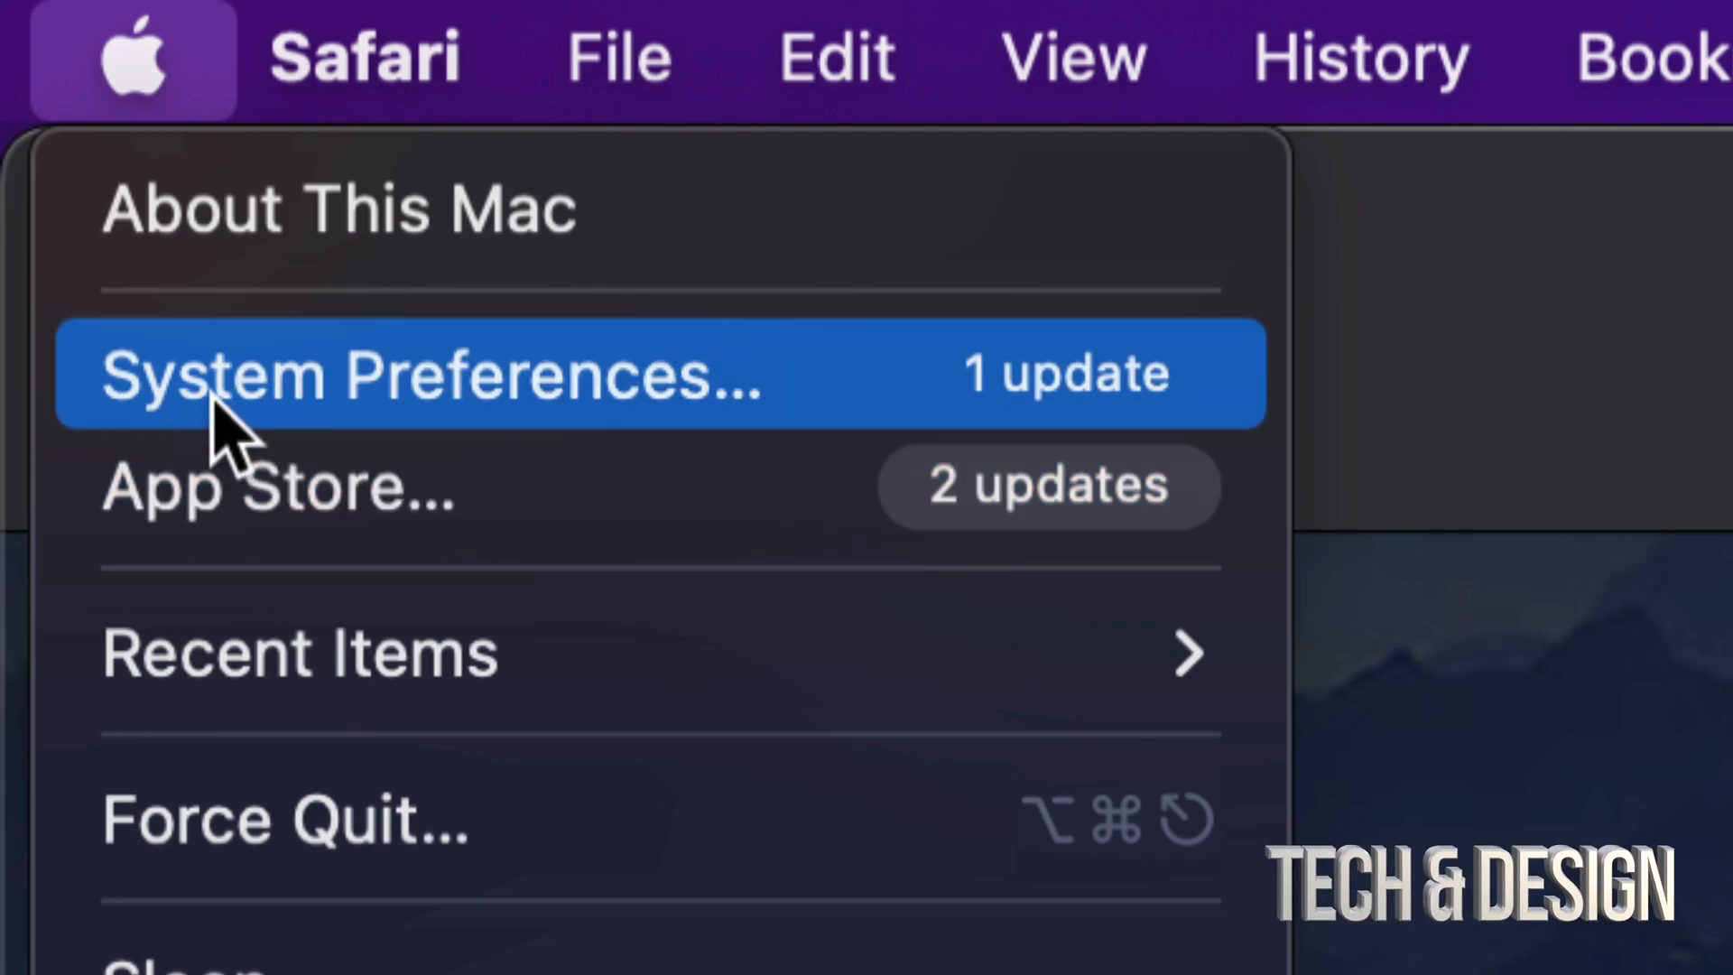
{"action": "mouse_move", "coordinate": [812, 442]}
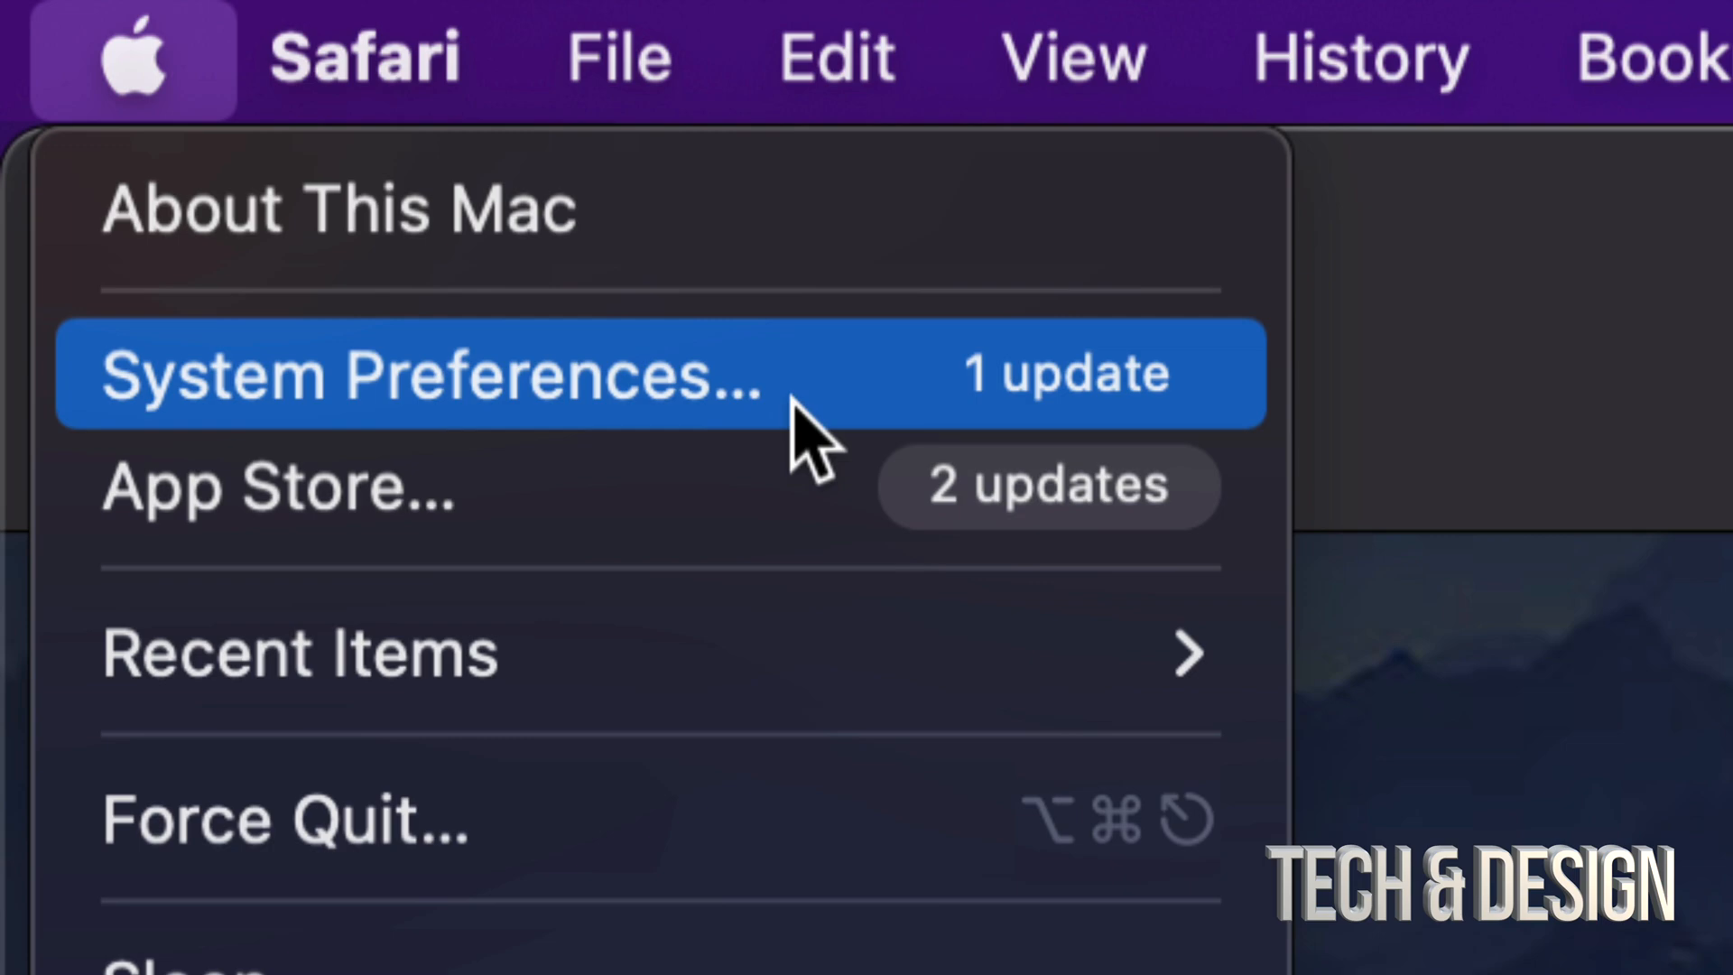
{"action": "mouse_move", "coordinate": [575, 432]}
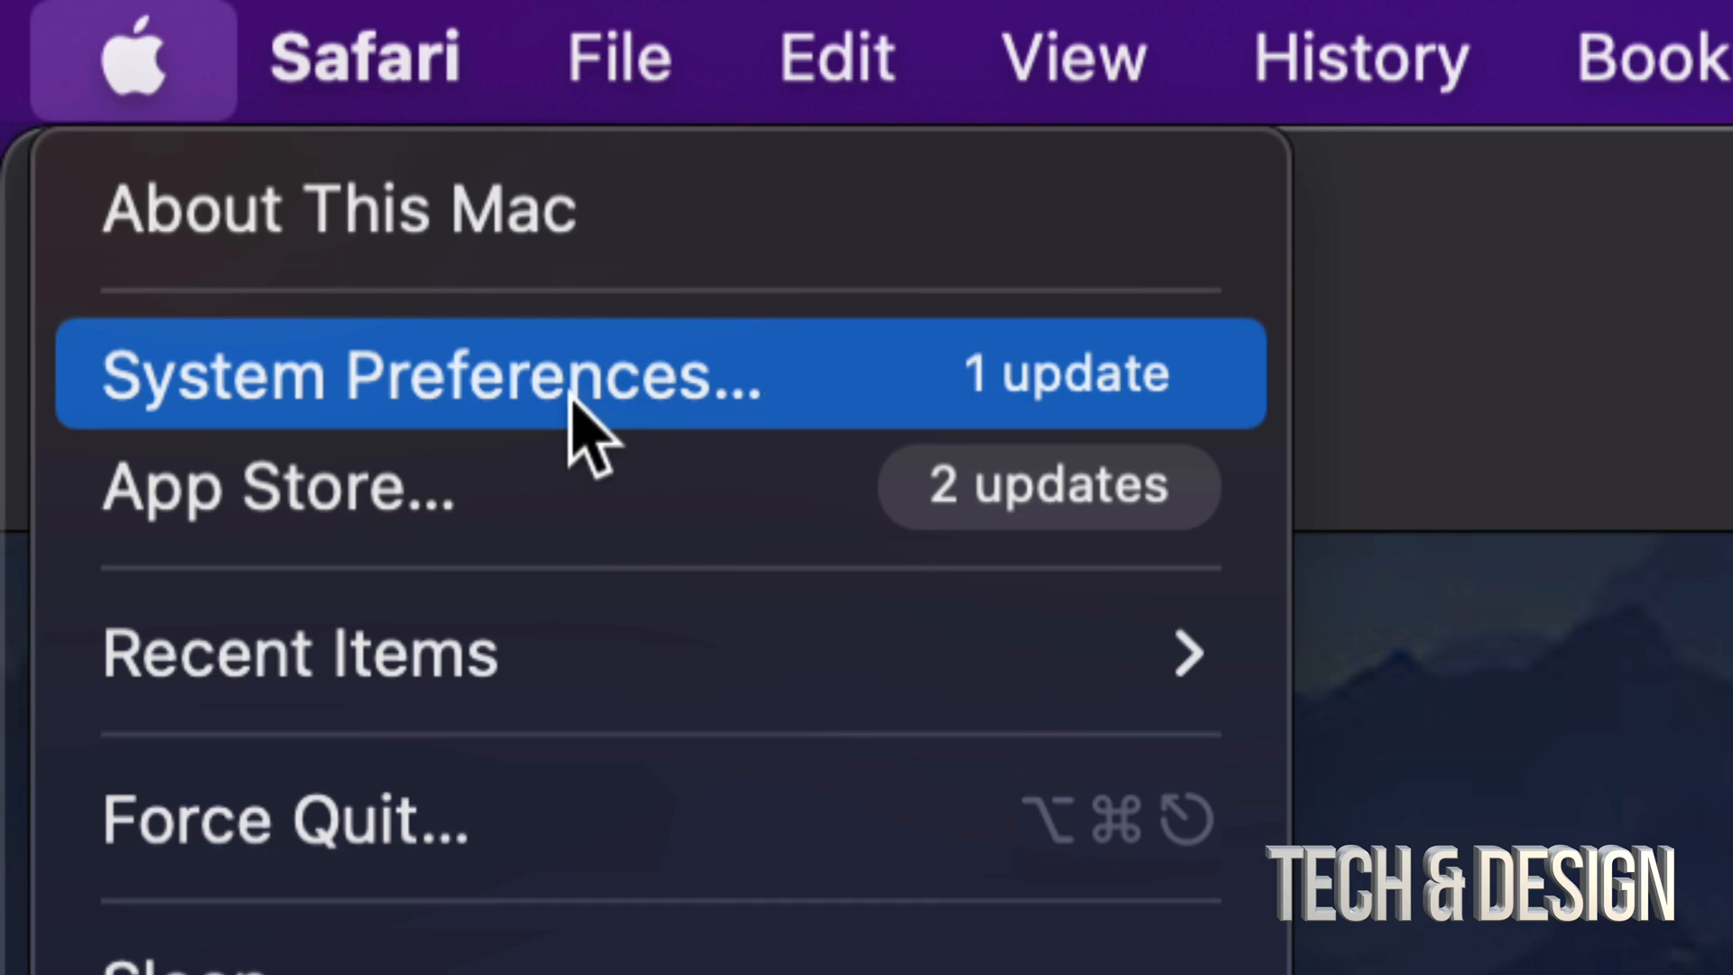
{"action": "left_click", "coordinate": [432, 373]}
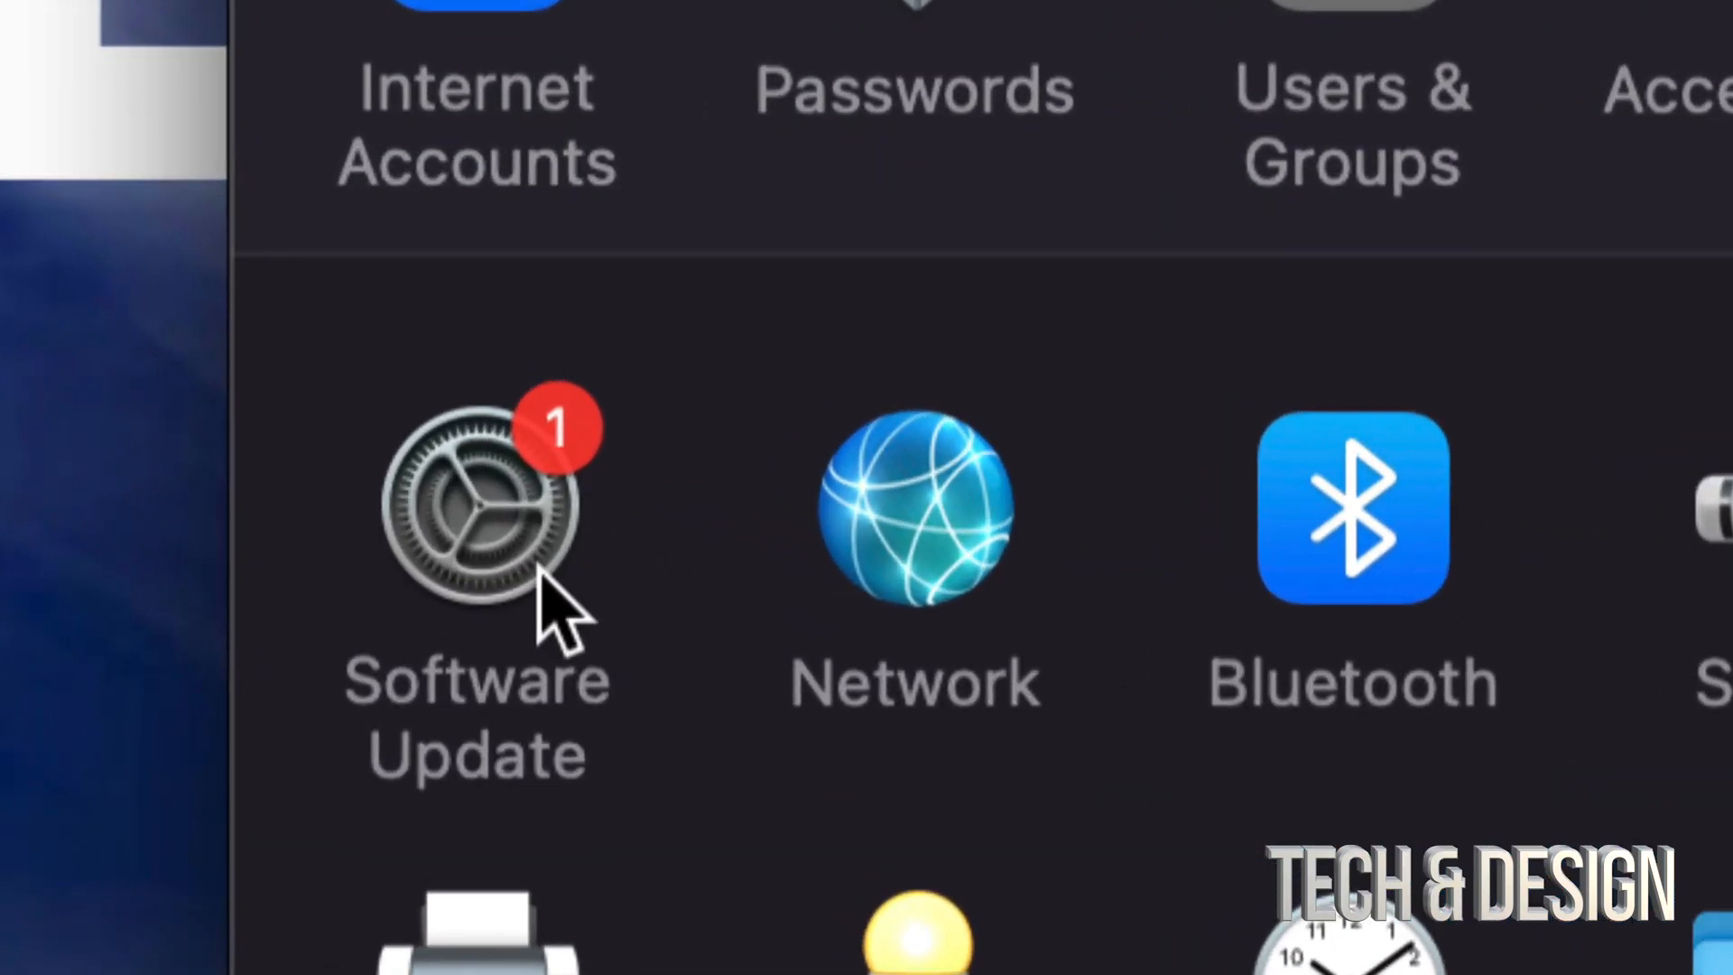
- Open Software Update to see macOS Ventura 13.0 (3.92 GB) offered
{"action": "left_click", "coordinate": [476, 508]}
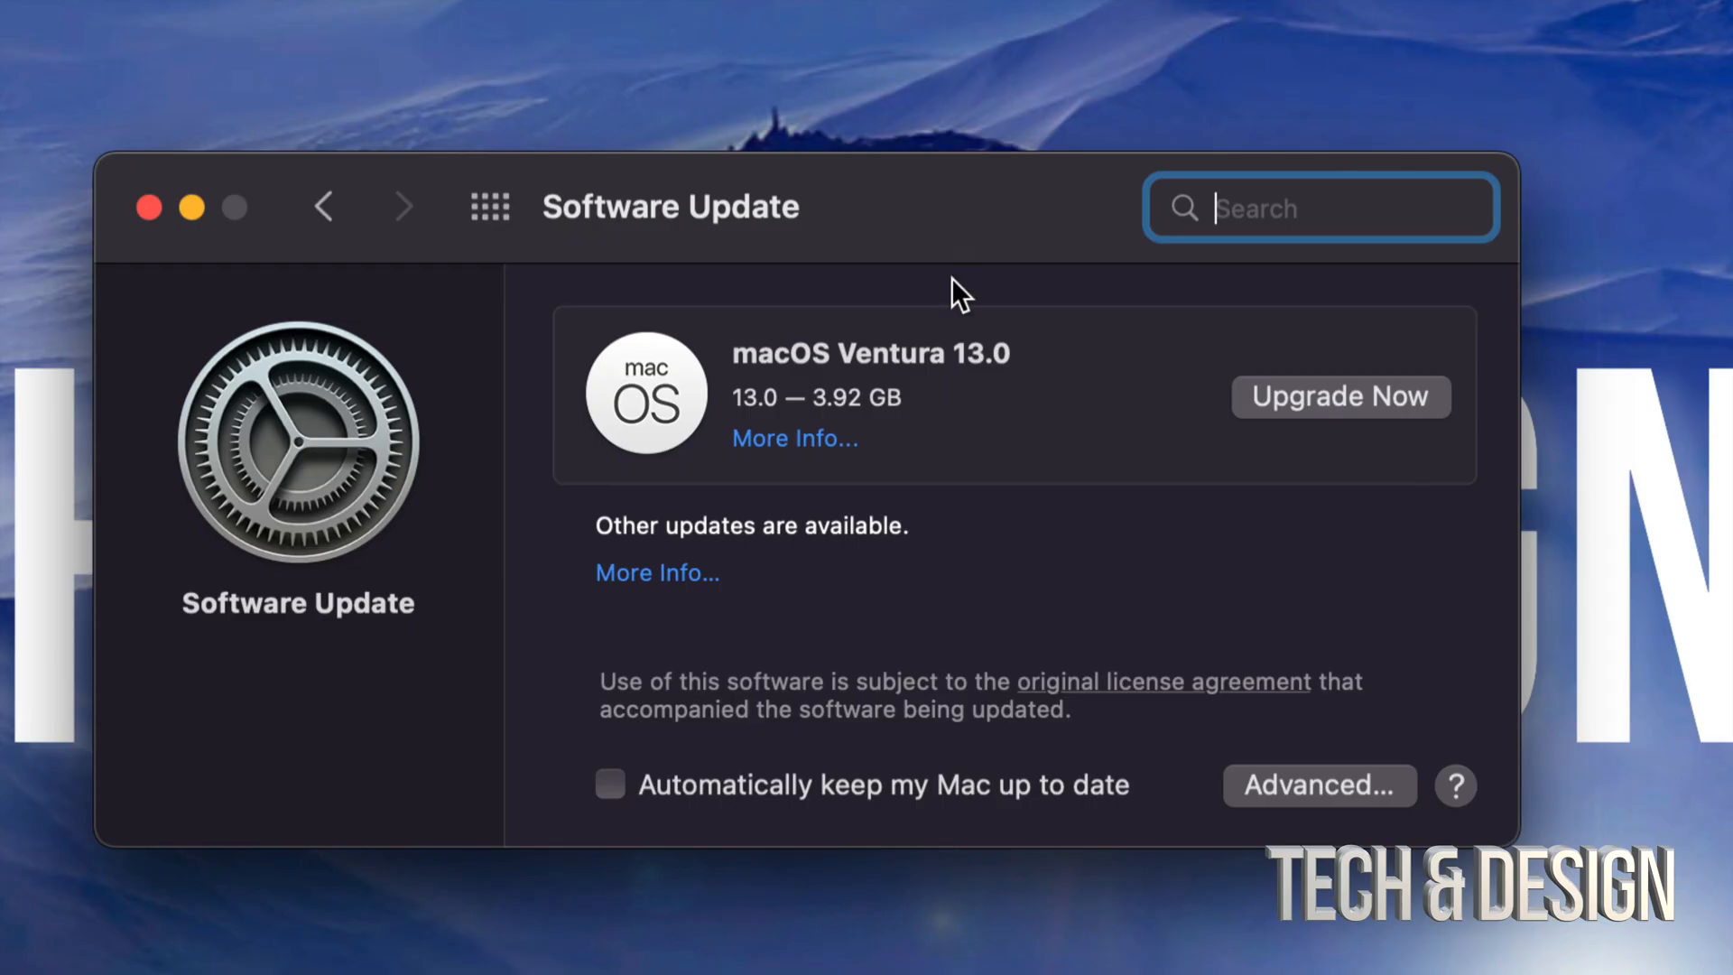
{"action": "mouse_move", "coordinate": [926, 462]}
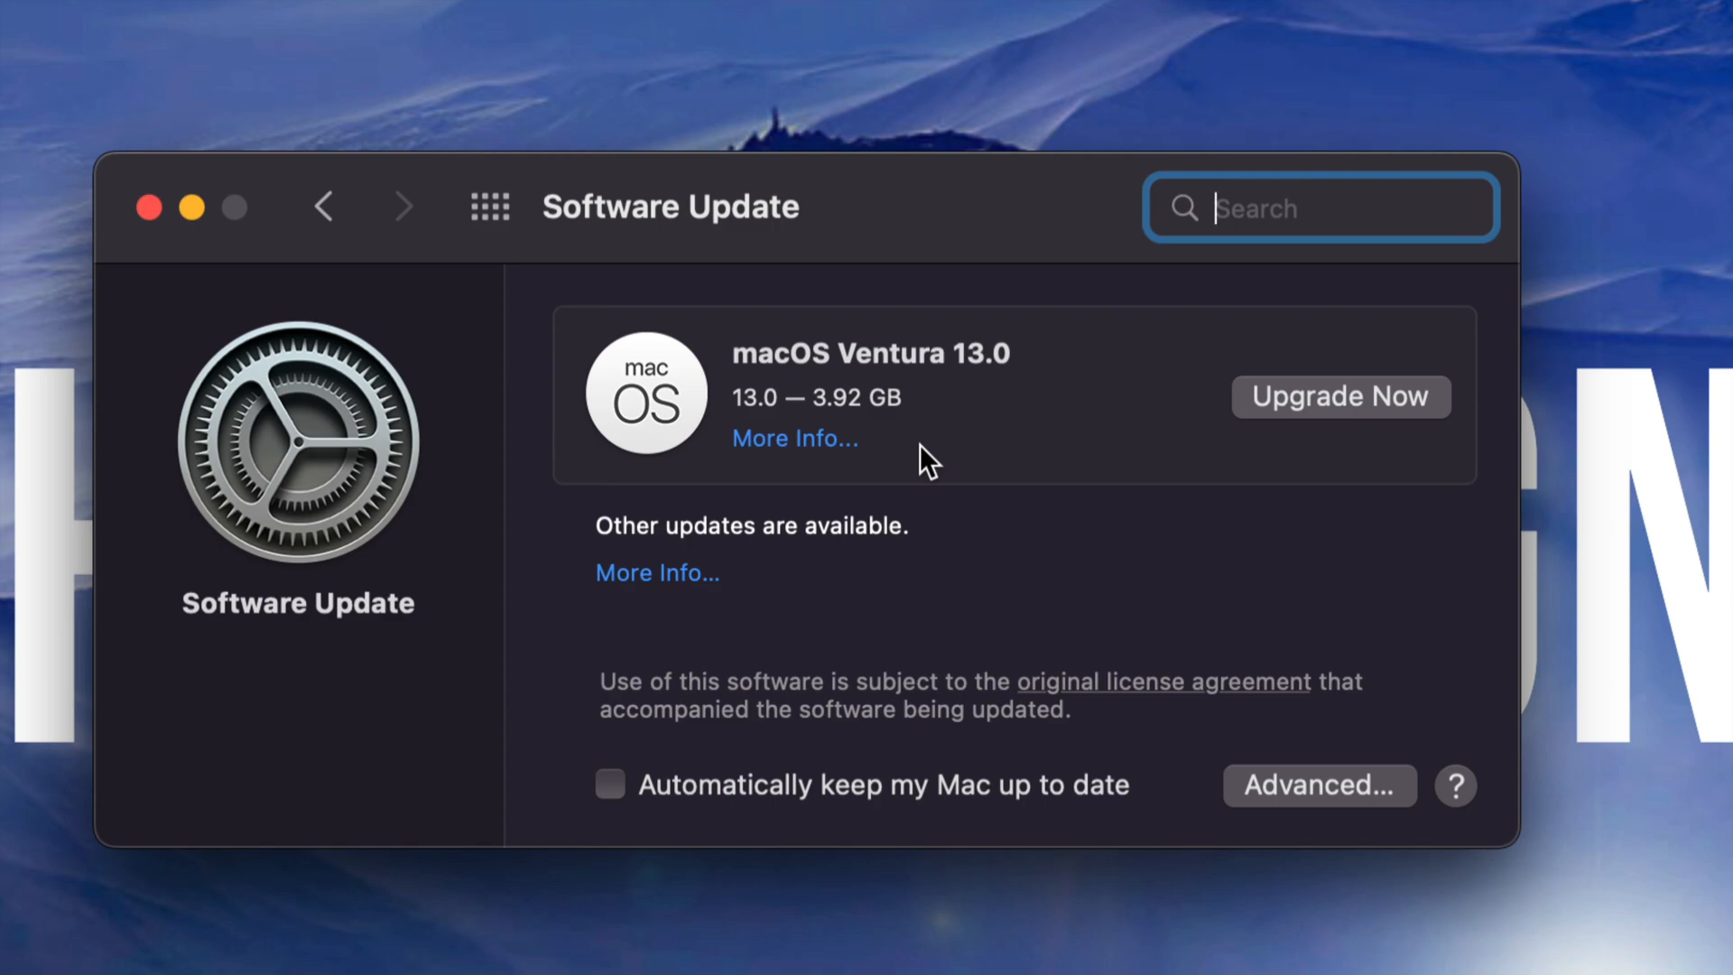
{"action": "mouse_move", "coordinate": [793, 496]}
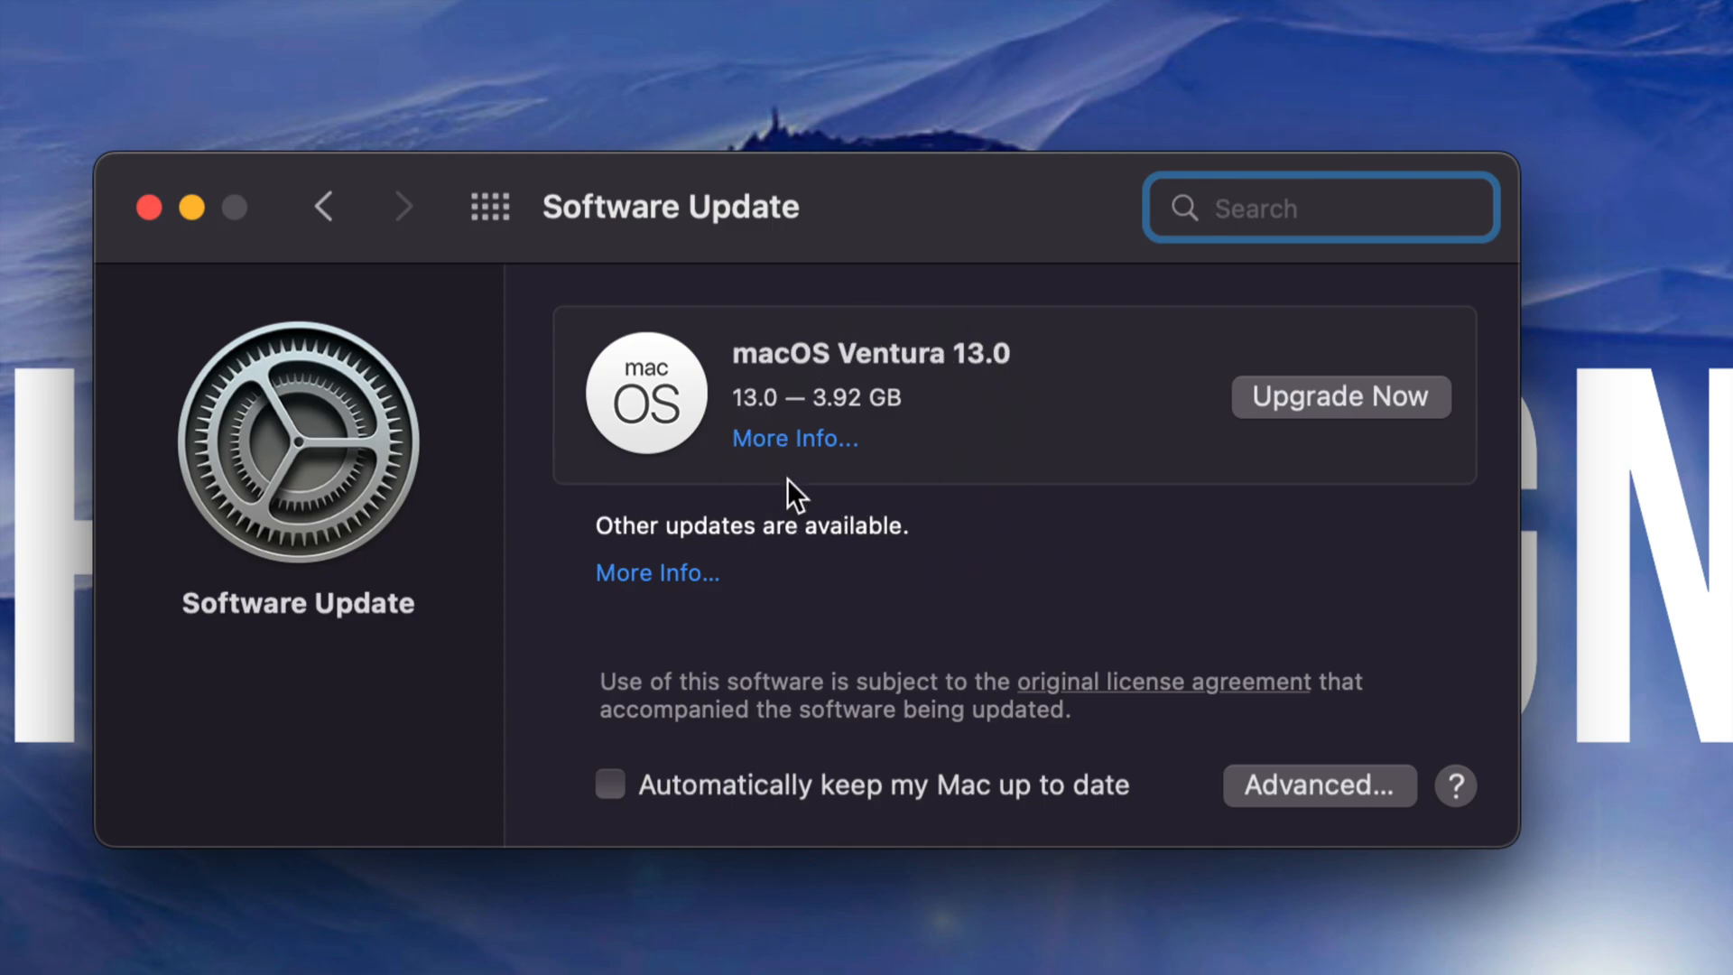
{"action": "mouse_move", "coordinate": [1078, 584]}
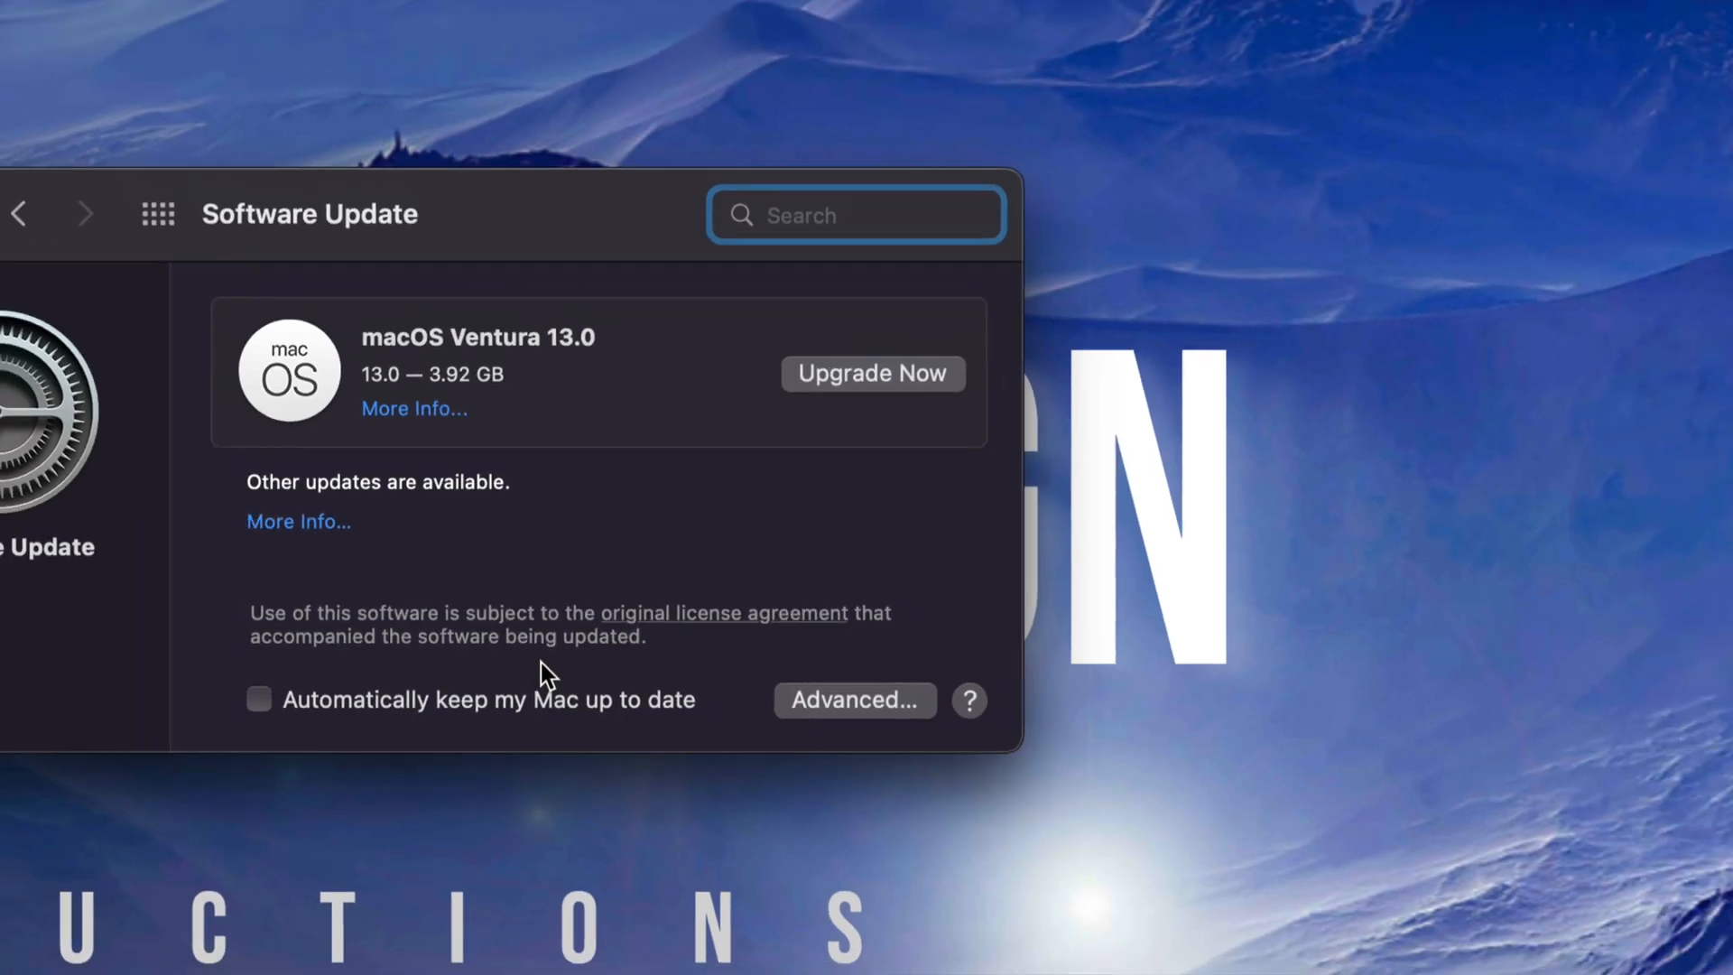
{"action": "left_click", "coordinate": [854, 700]}
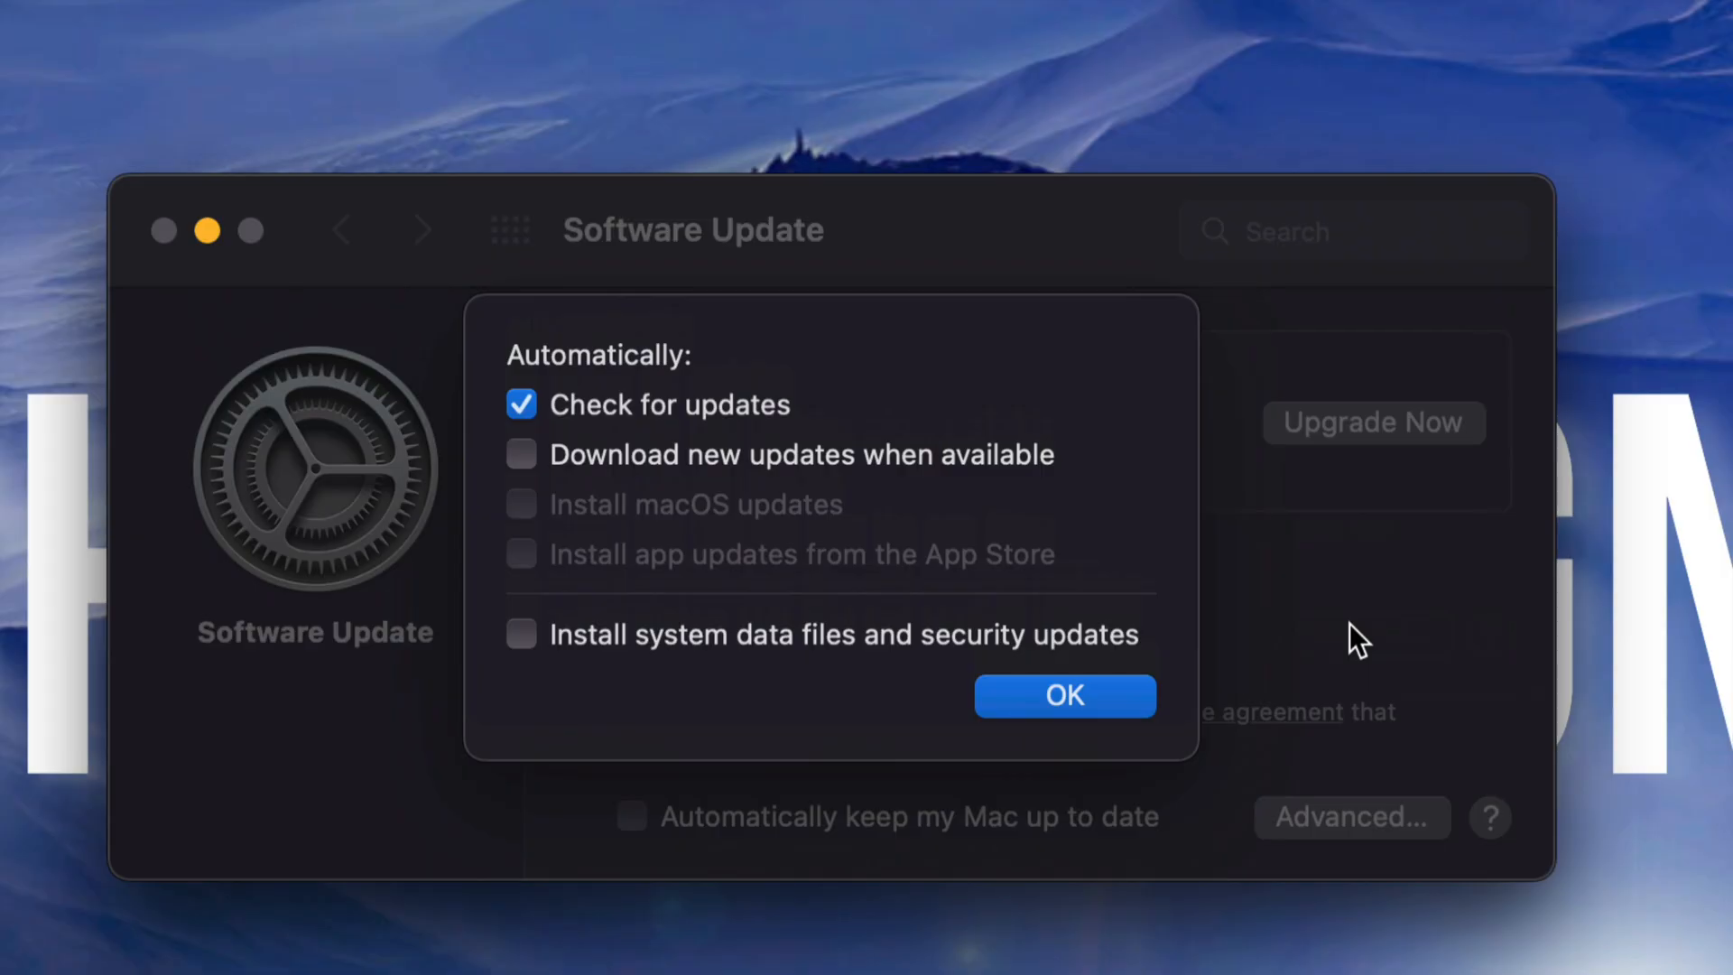
{"action": "mouse_move", "coordinate": [606, 507]}
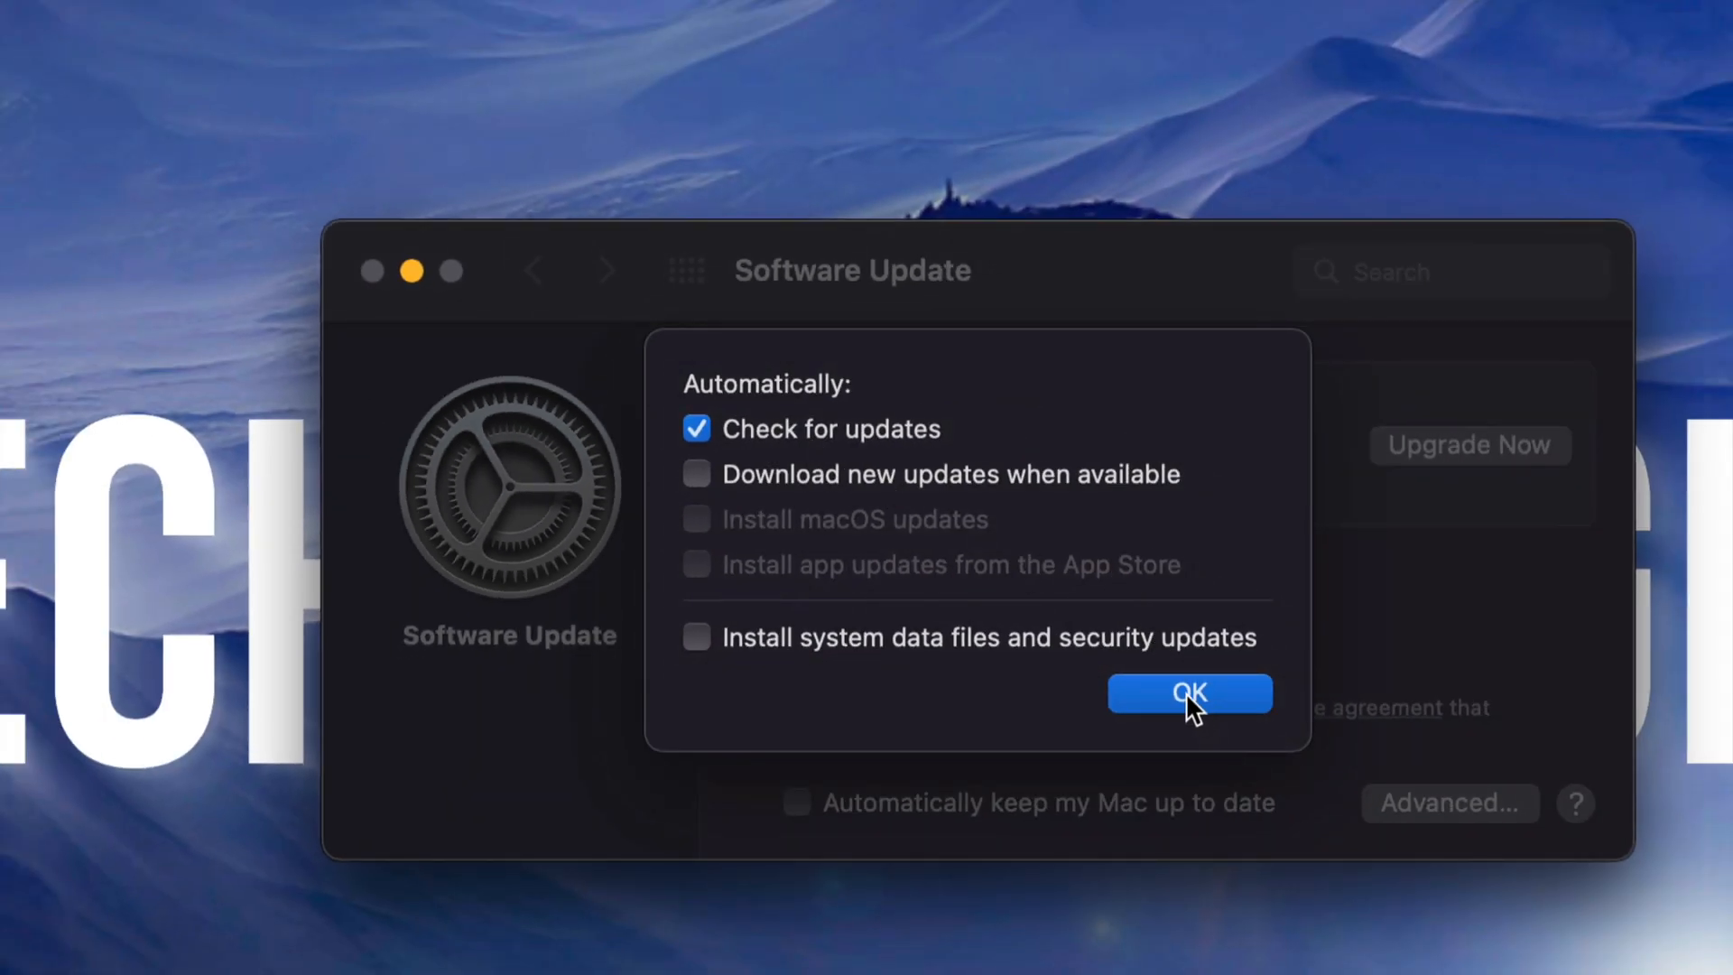
{"action": "left_click", "coordinate": [1190, 693]}
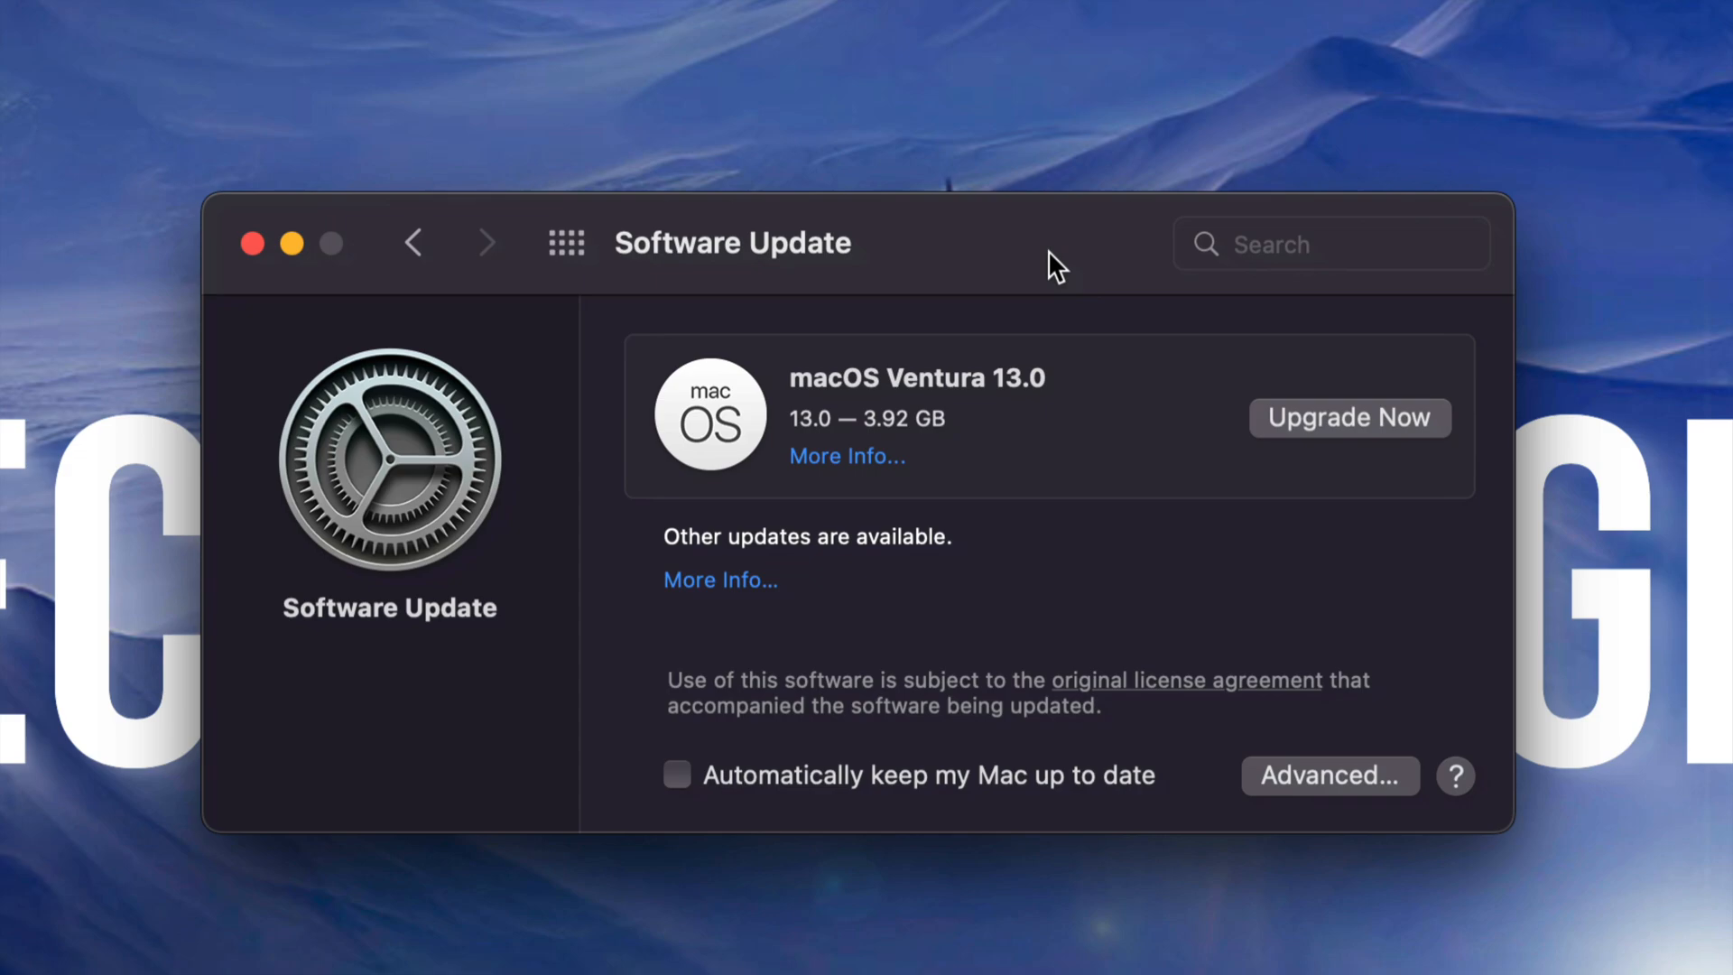
{"action": "mouse_move", "coordinate": [1064, 429]}
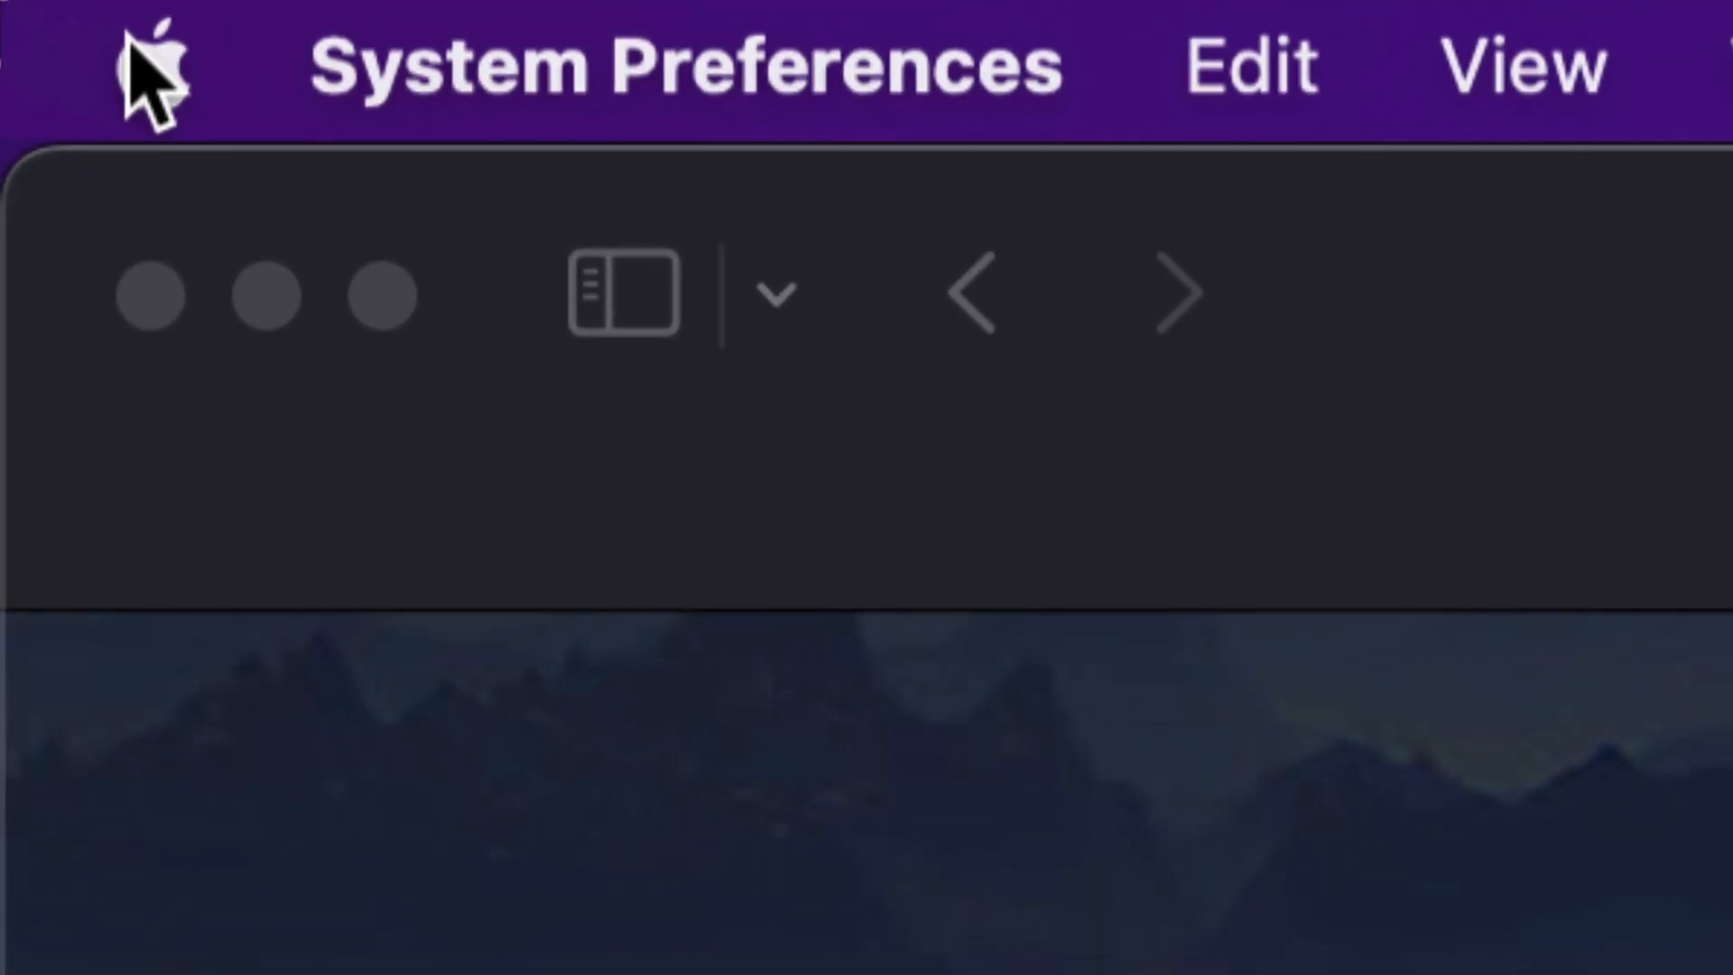
- Search the App Store for 'macos ventura' and click GET on its page
{"action": "left_click", "coordinate": [153, 66]}
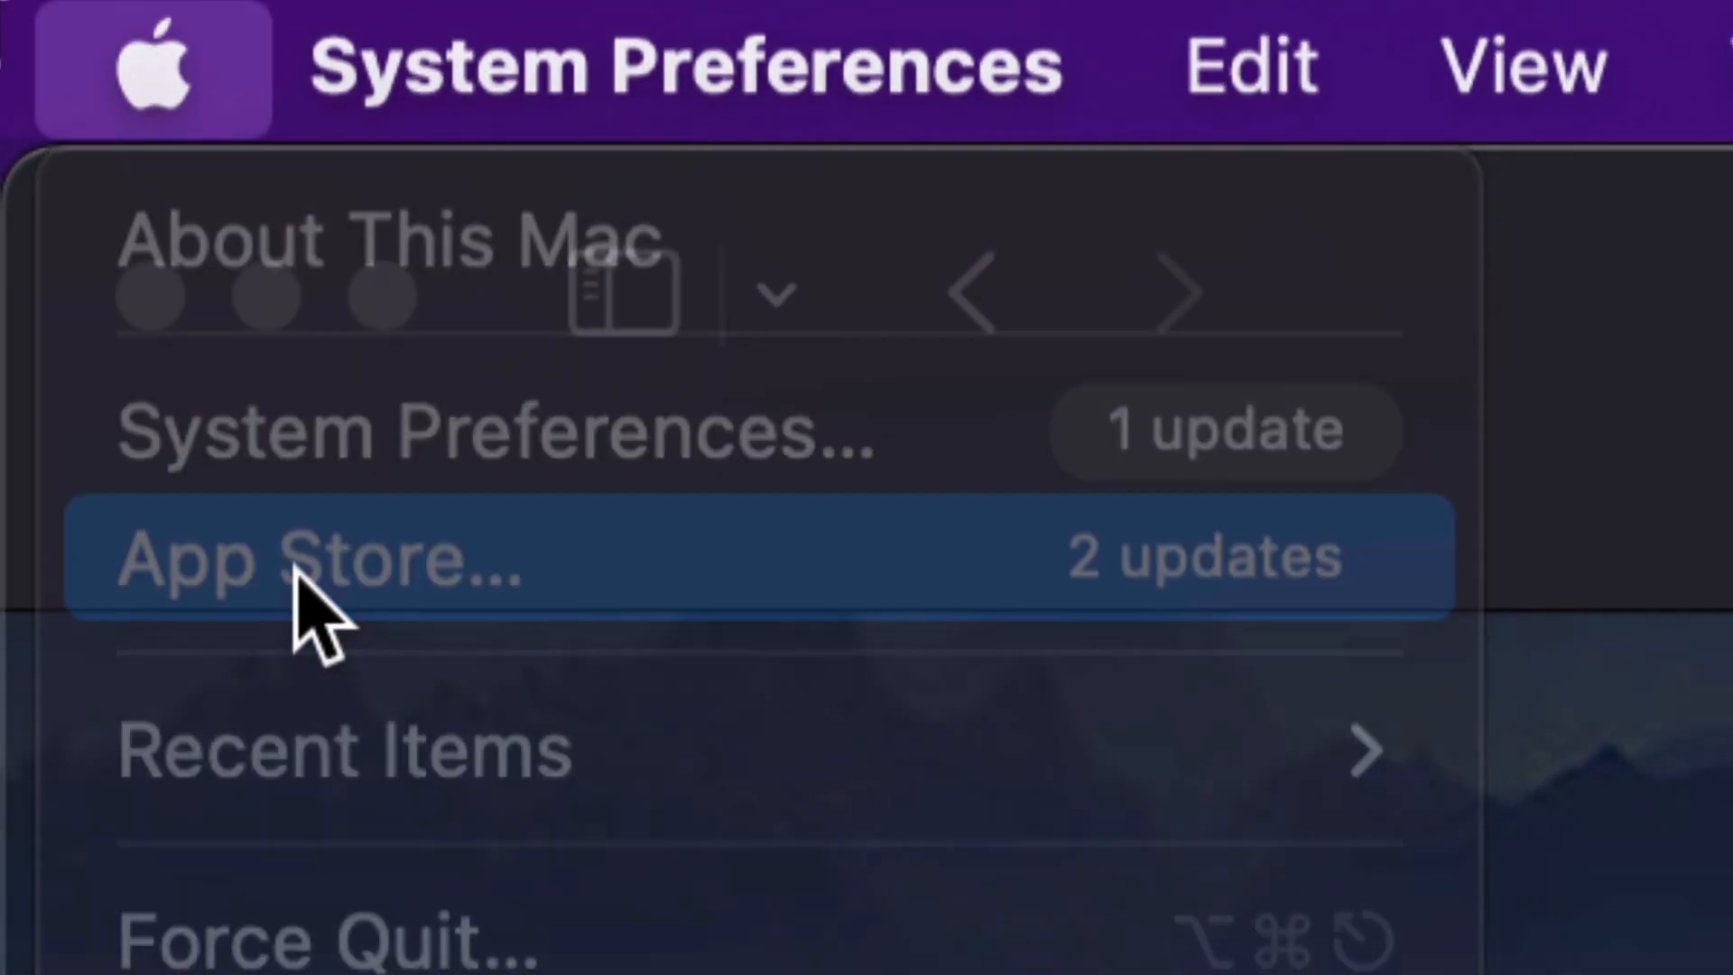
{"action": "left_click", "coordinate": [320, 556]}
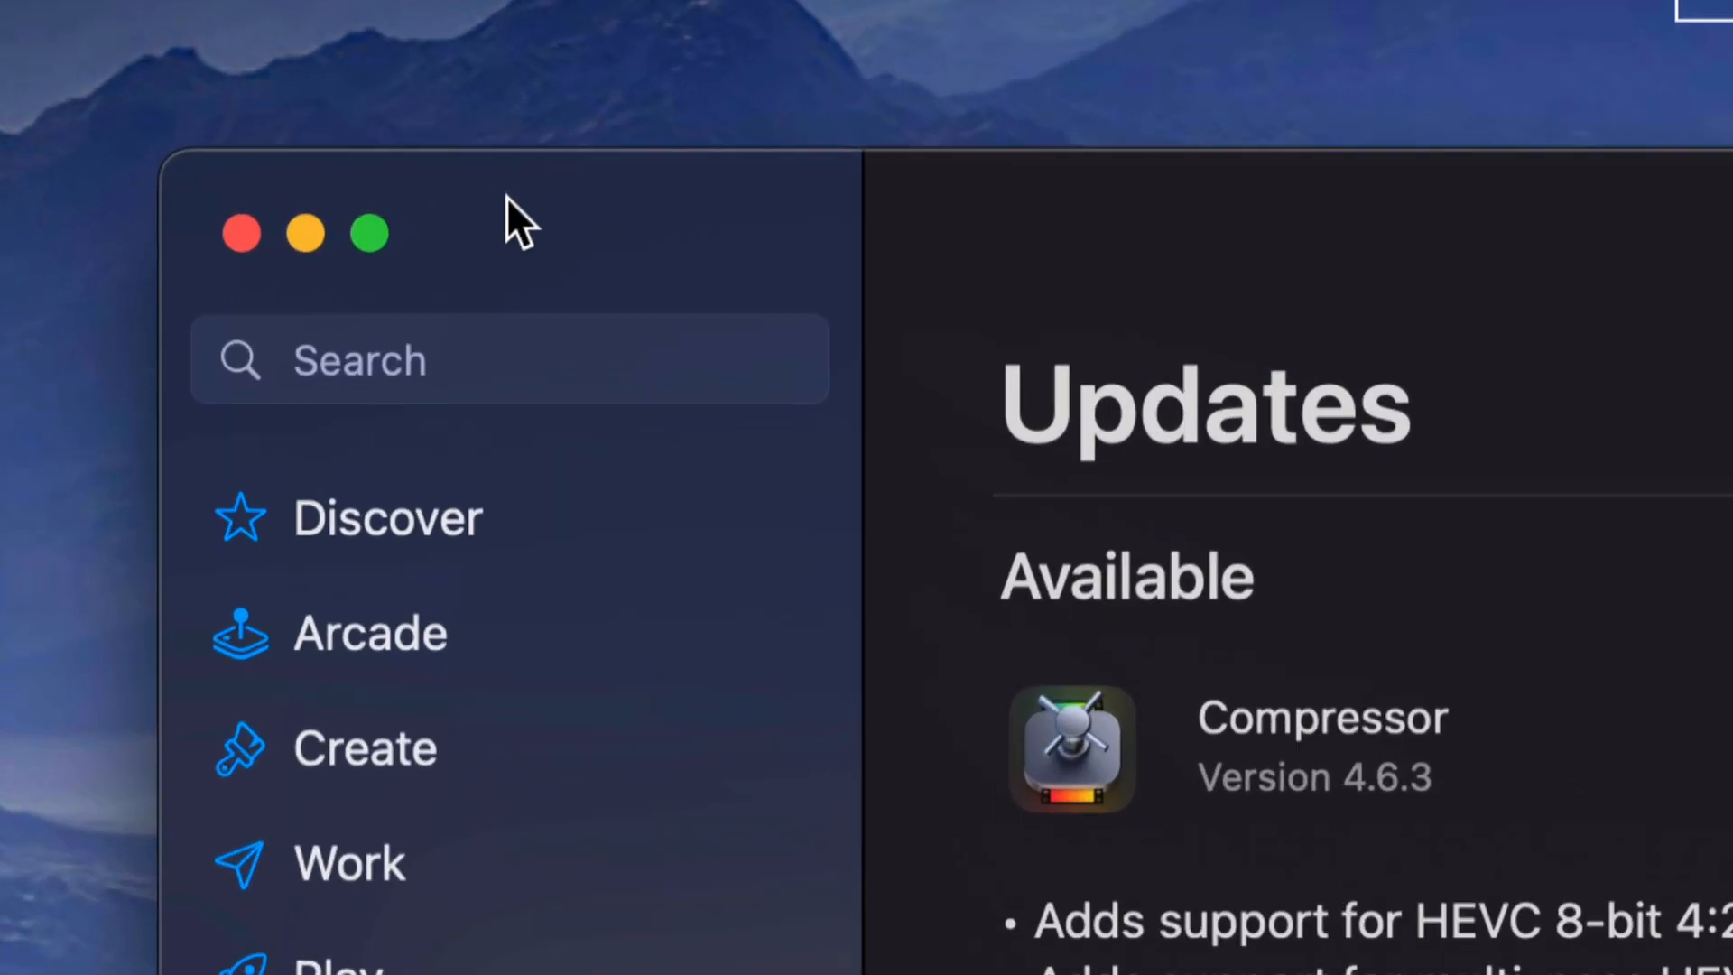
{"action": "type", "text": "macos ventura"}
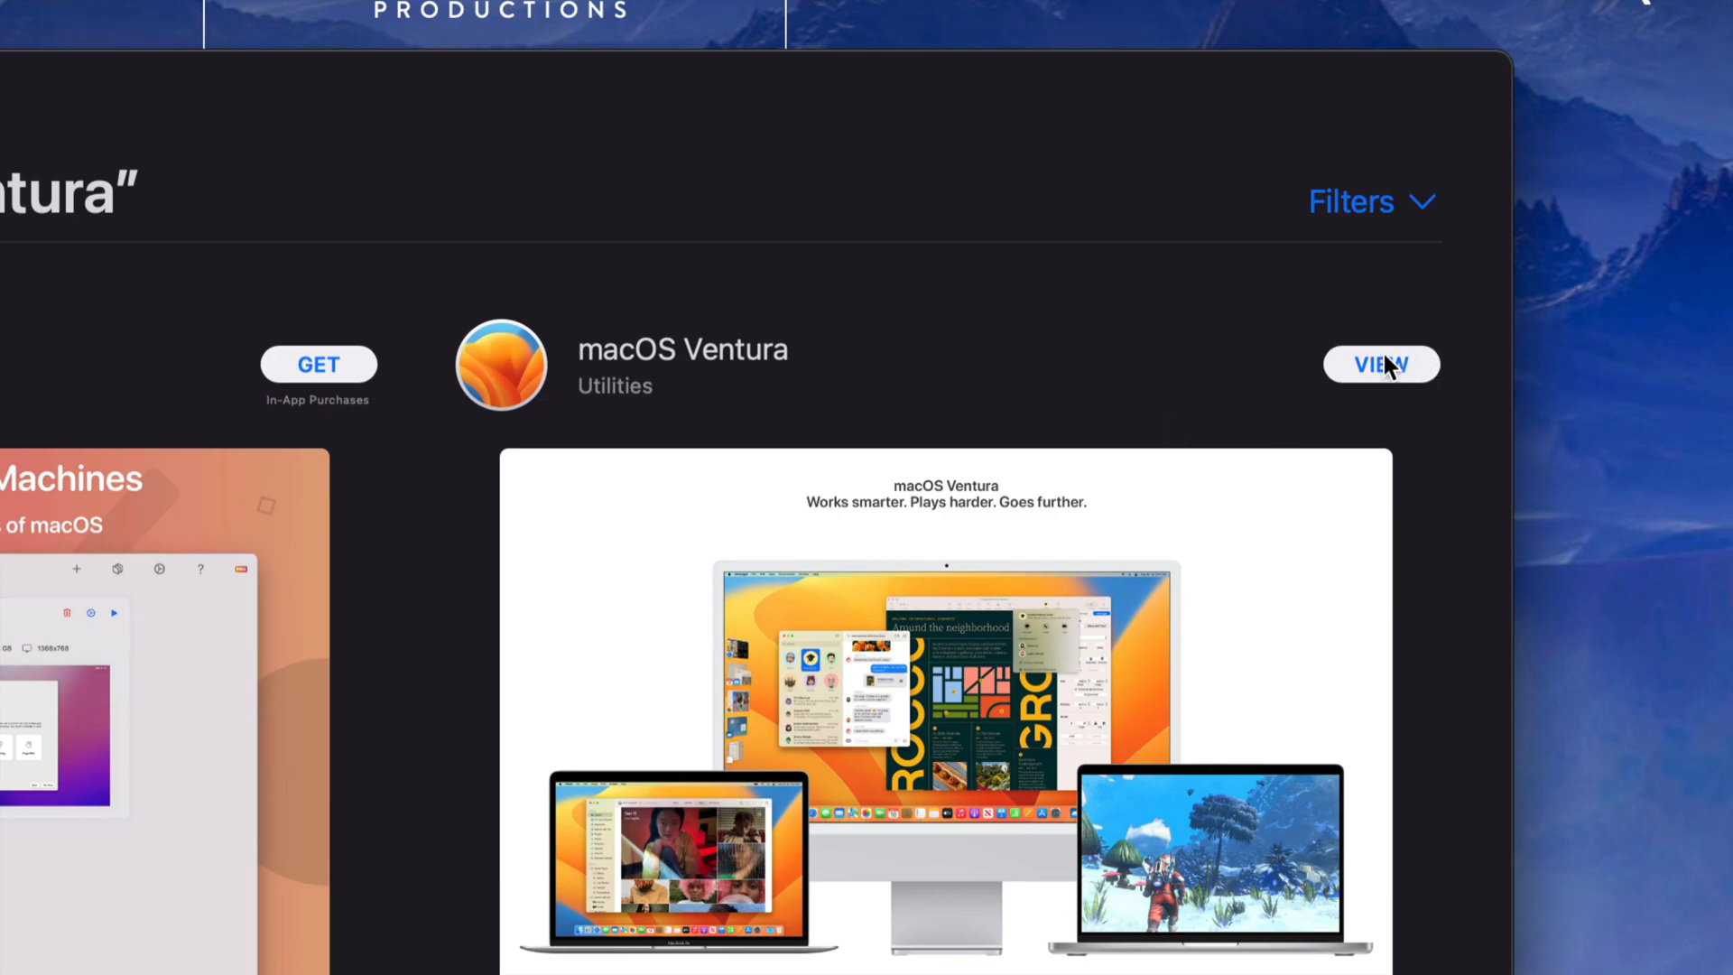
{"action": "left_click", "coordinate": [1380, 365]}
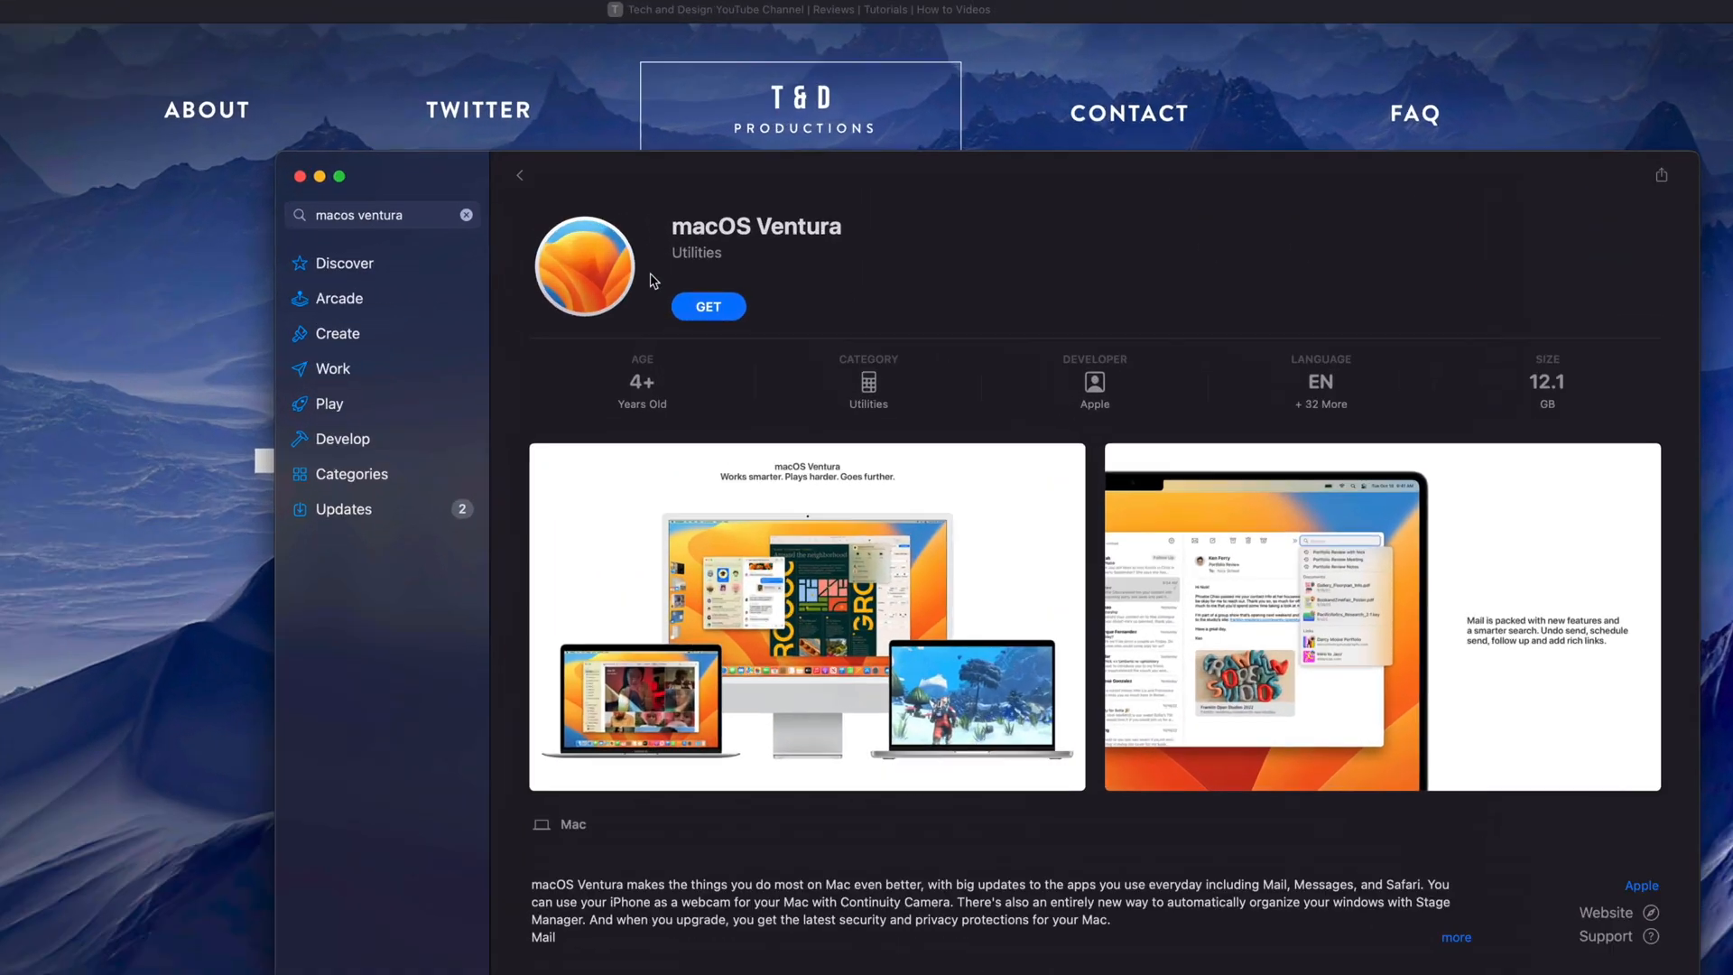
{"action": "left_click", "coordinate": [708, 306]}
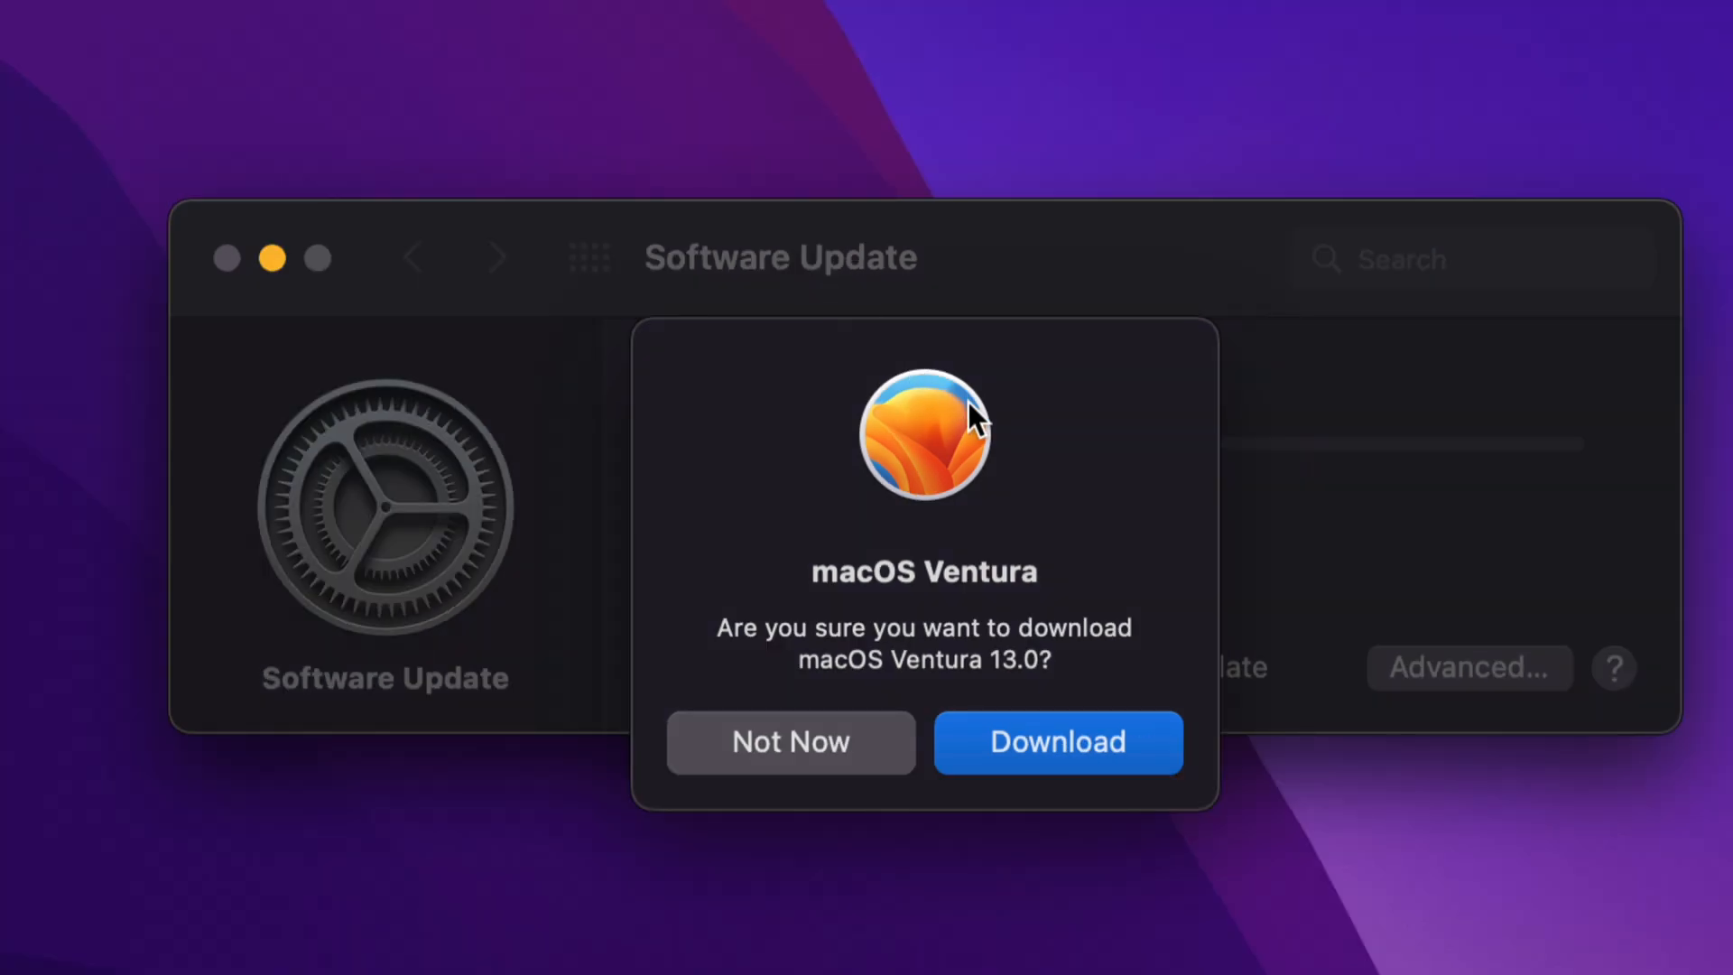
{"action": "mouse_move", "coordinate": [1054, 766]}
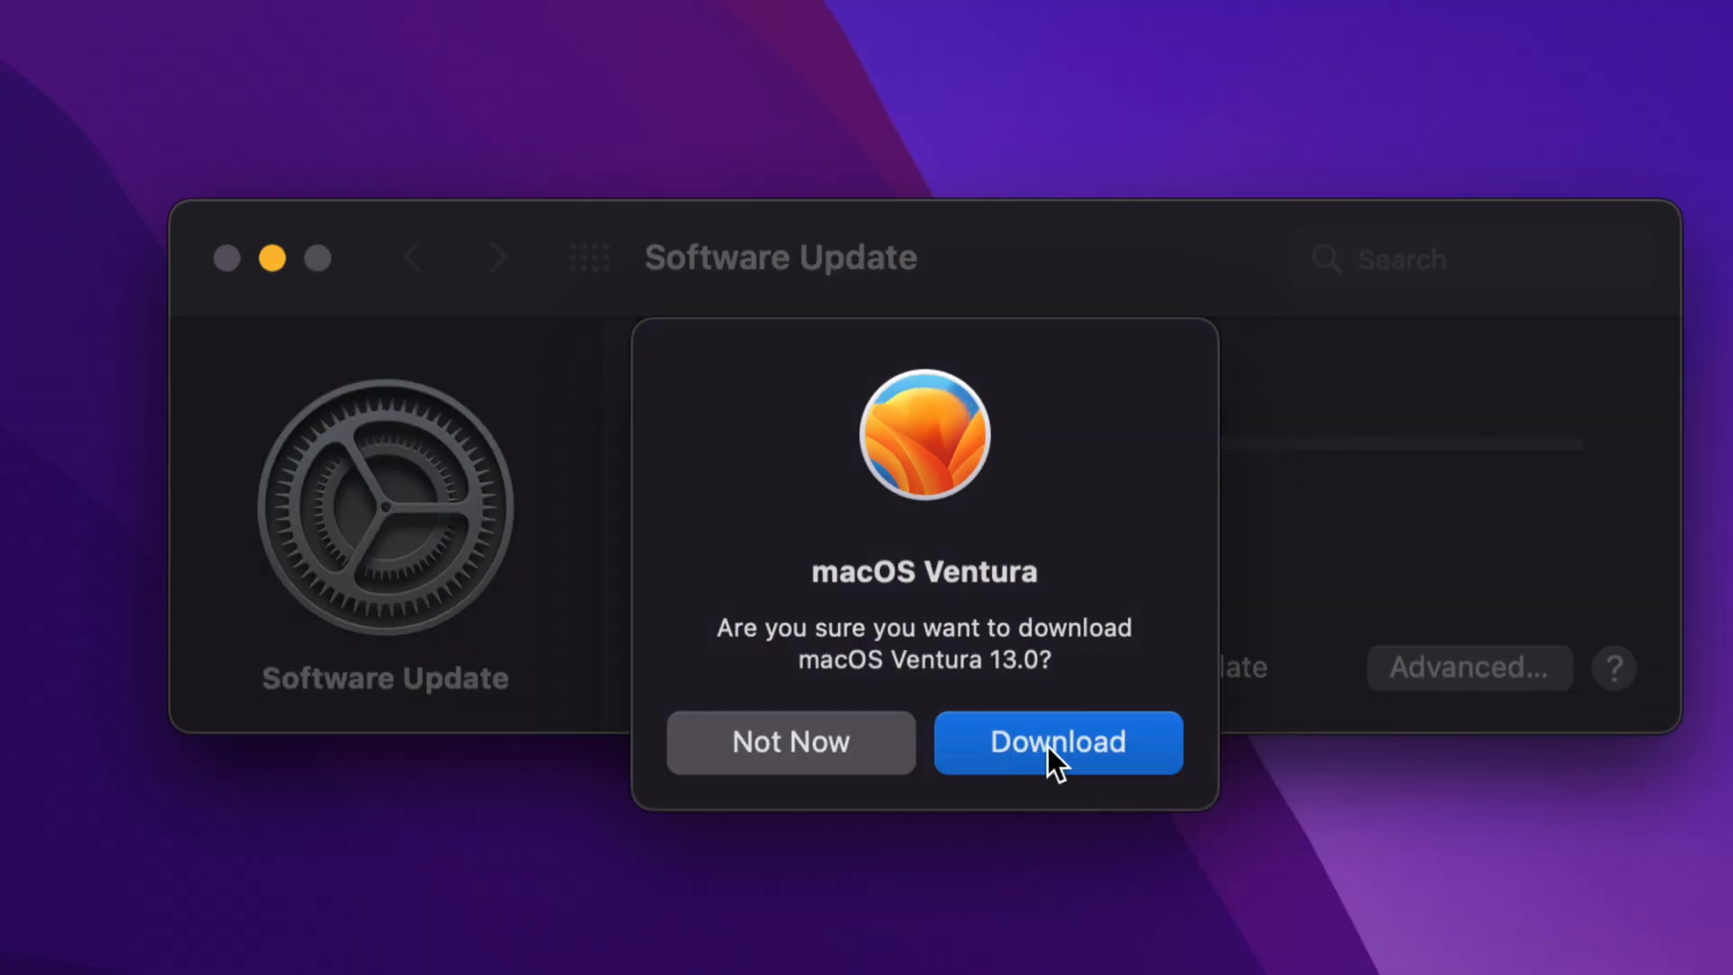
- Confirm the macOS Ventura 13.0 download so it starts toward 12.15 GB
{"action": "left_click", "coordinate": [1055, 742]}
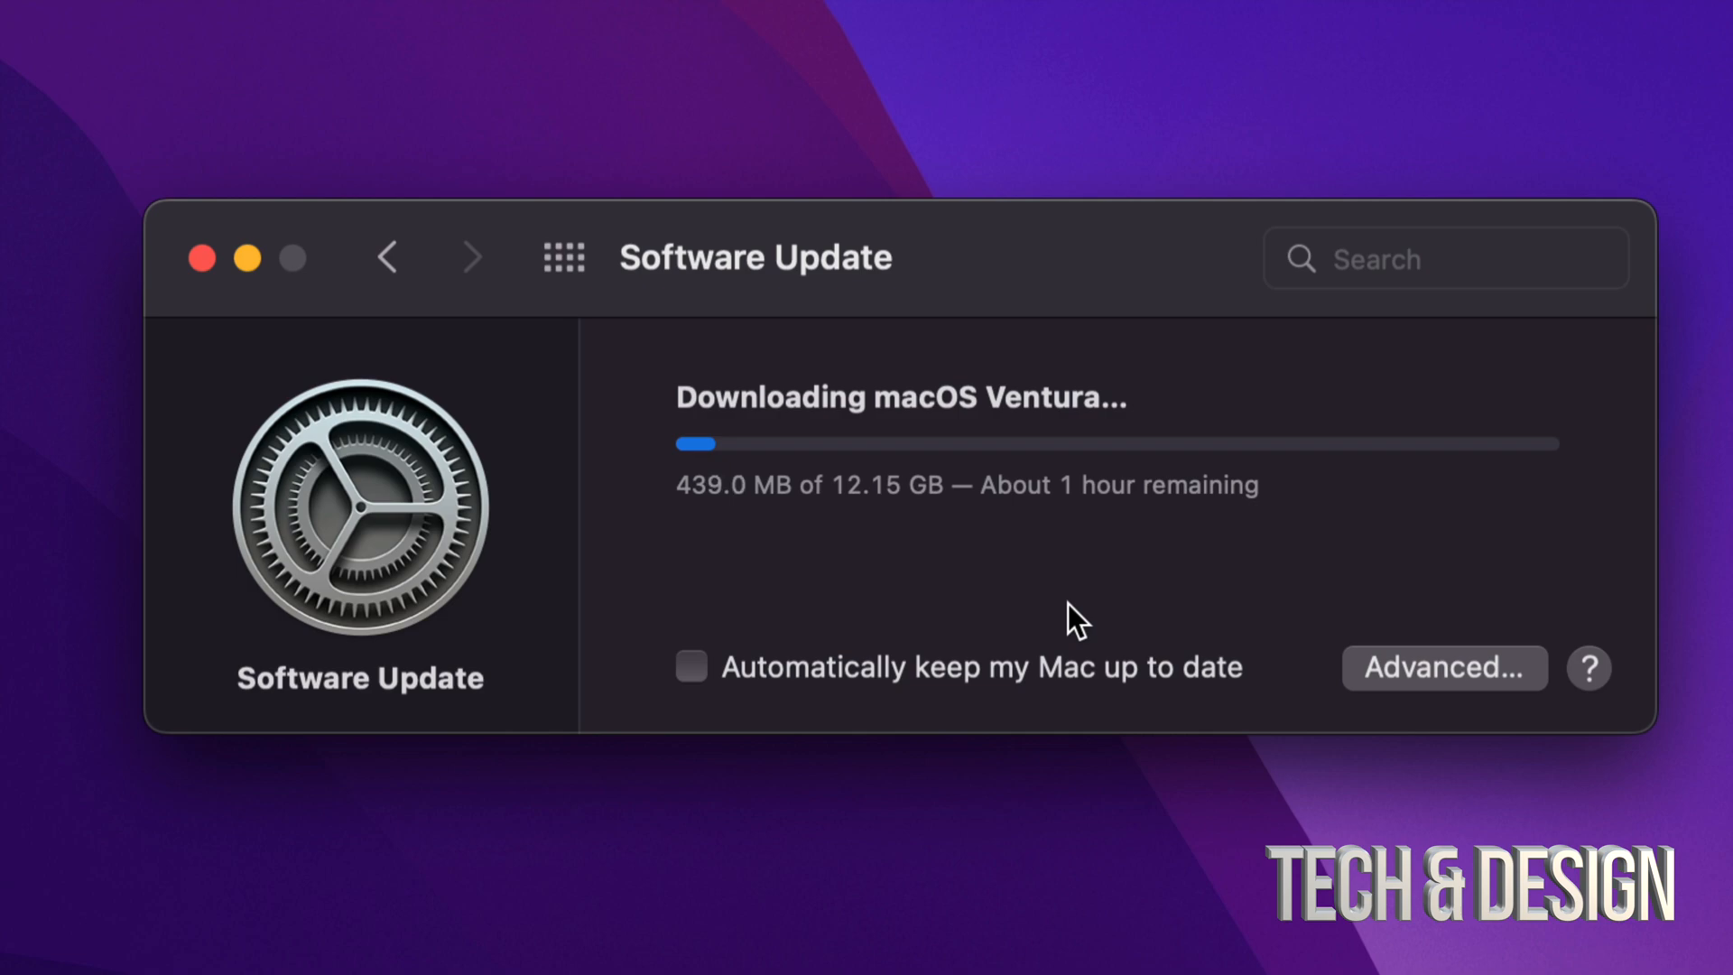
{"action": "mouse_move", "coordinate": [1119, 531]}
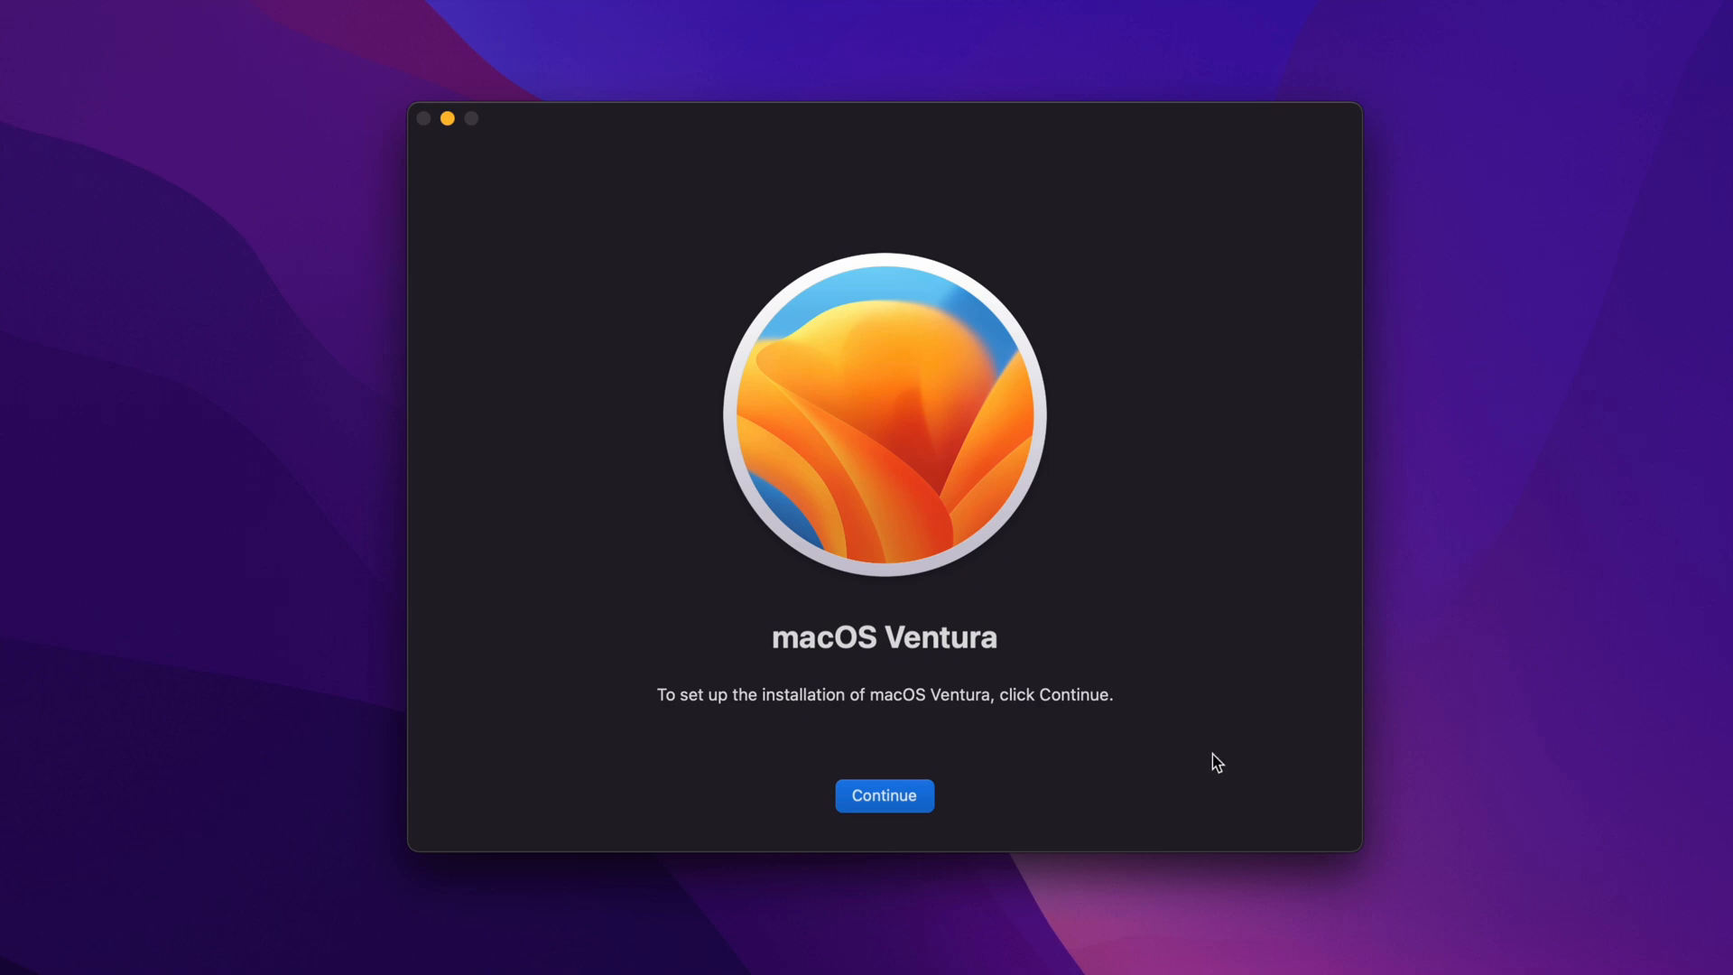
{"action": "mouse_move", "coordinate": [685, 212]}
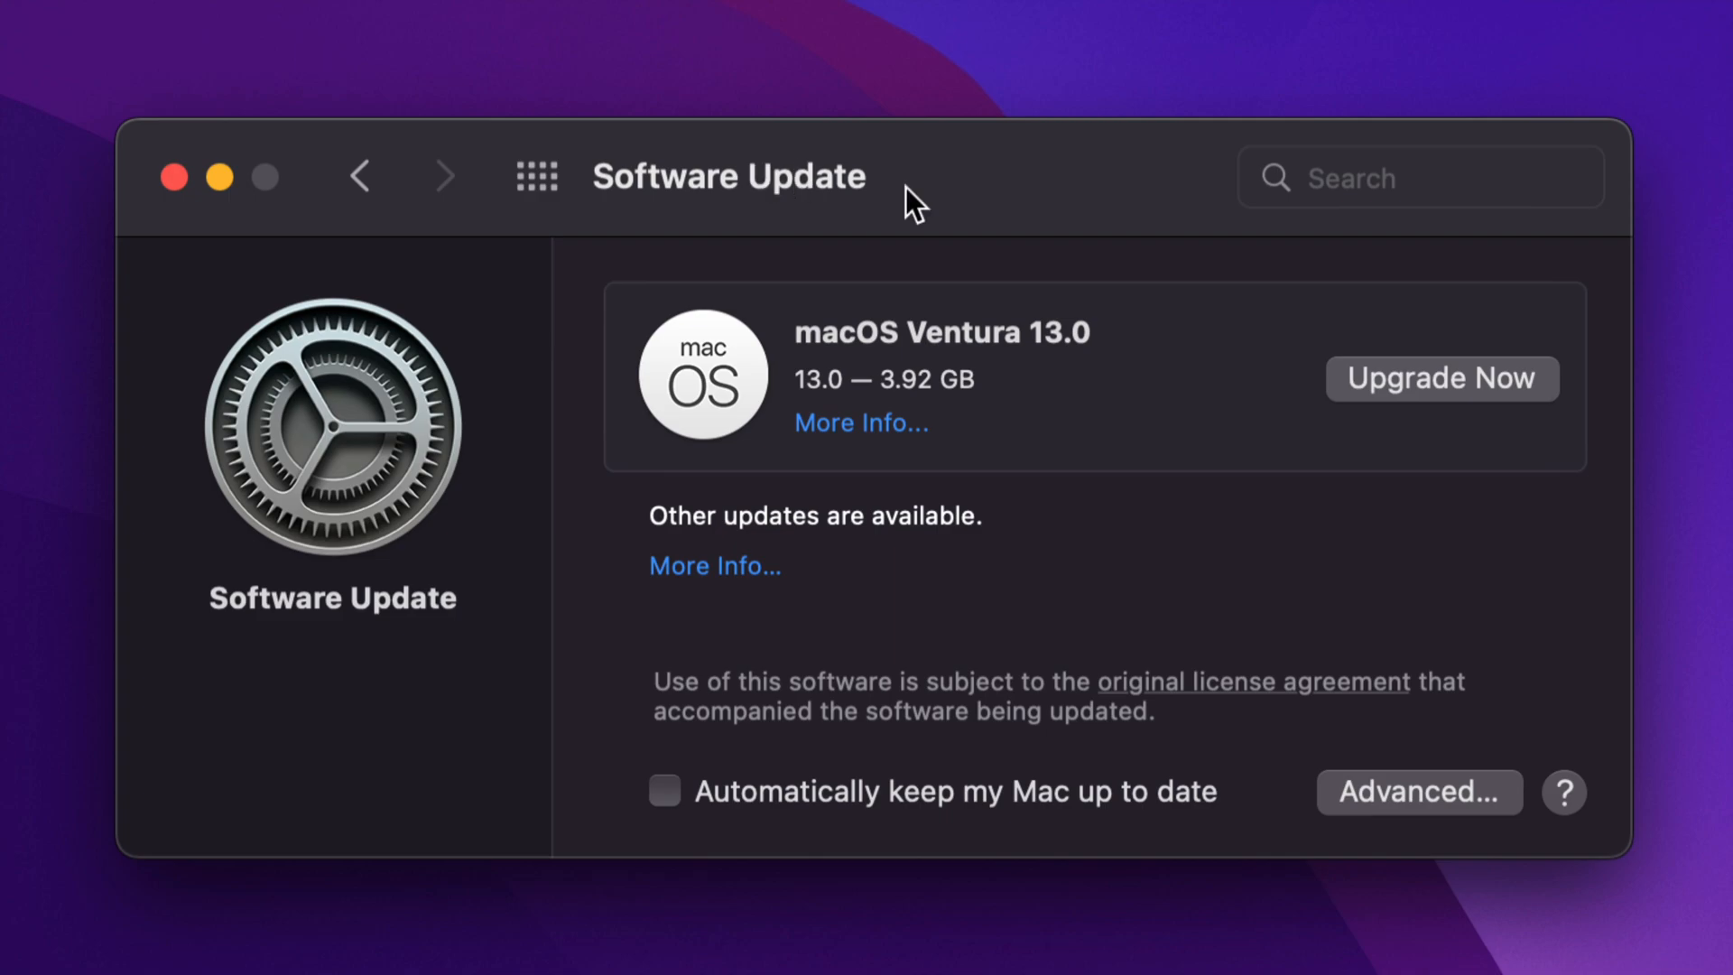
{"action": "mouse_move", "coordinate": [1453, 409]}
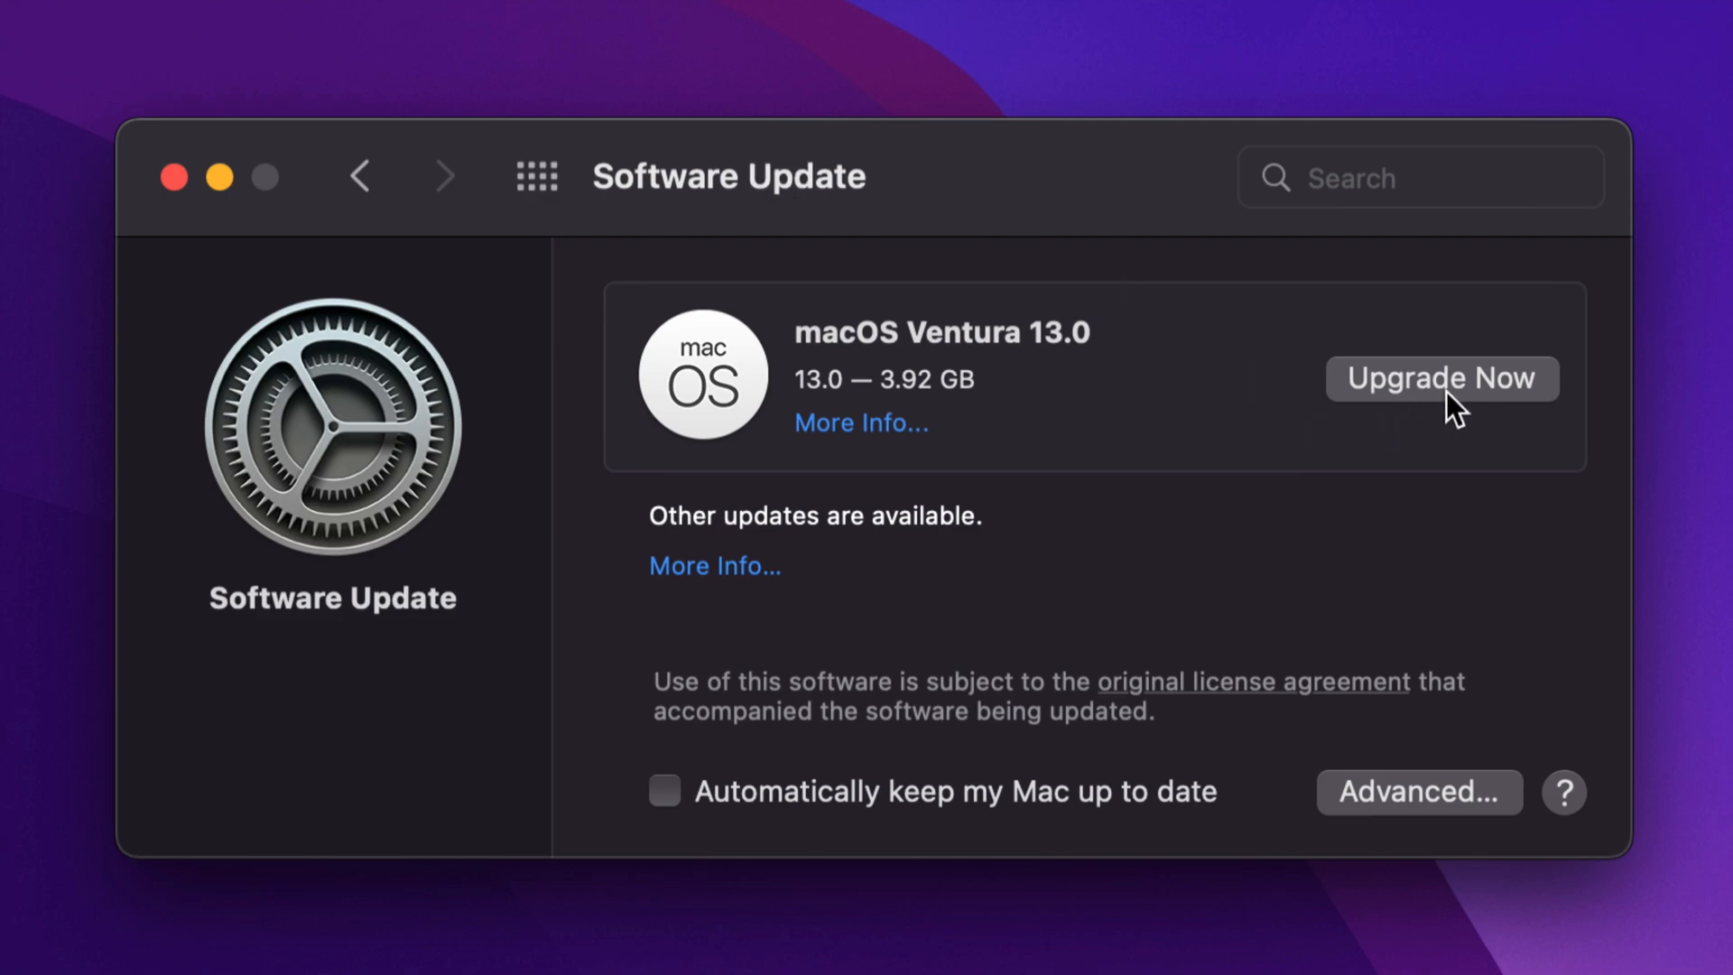
- Choose Upgrade Now for macOS Ventura 13.0 to launch its installer
{"action": "left_click", "coordinate": [1440, 378]}
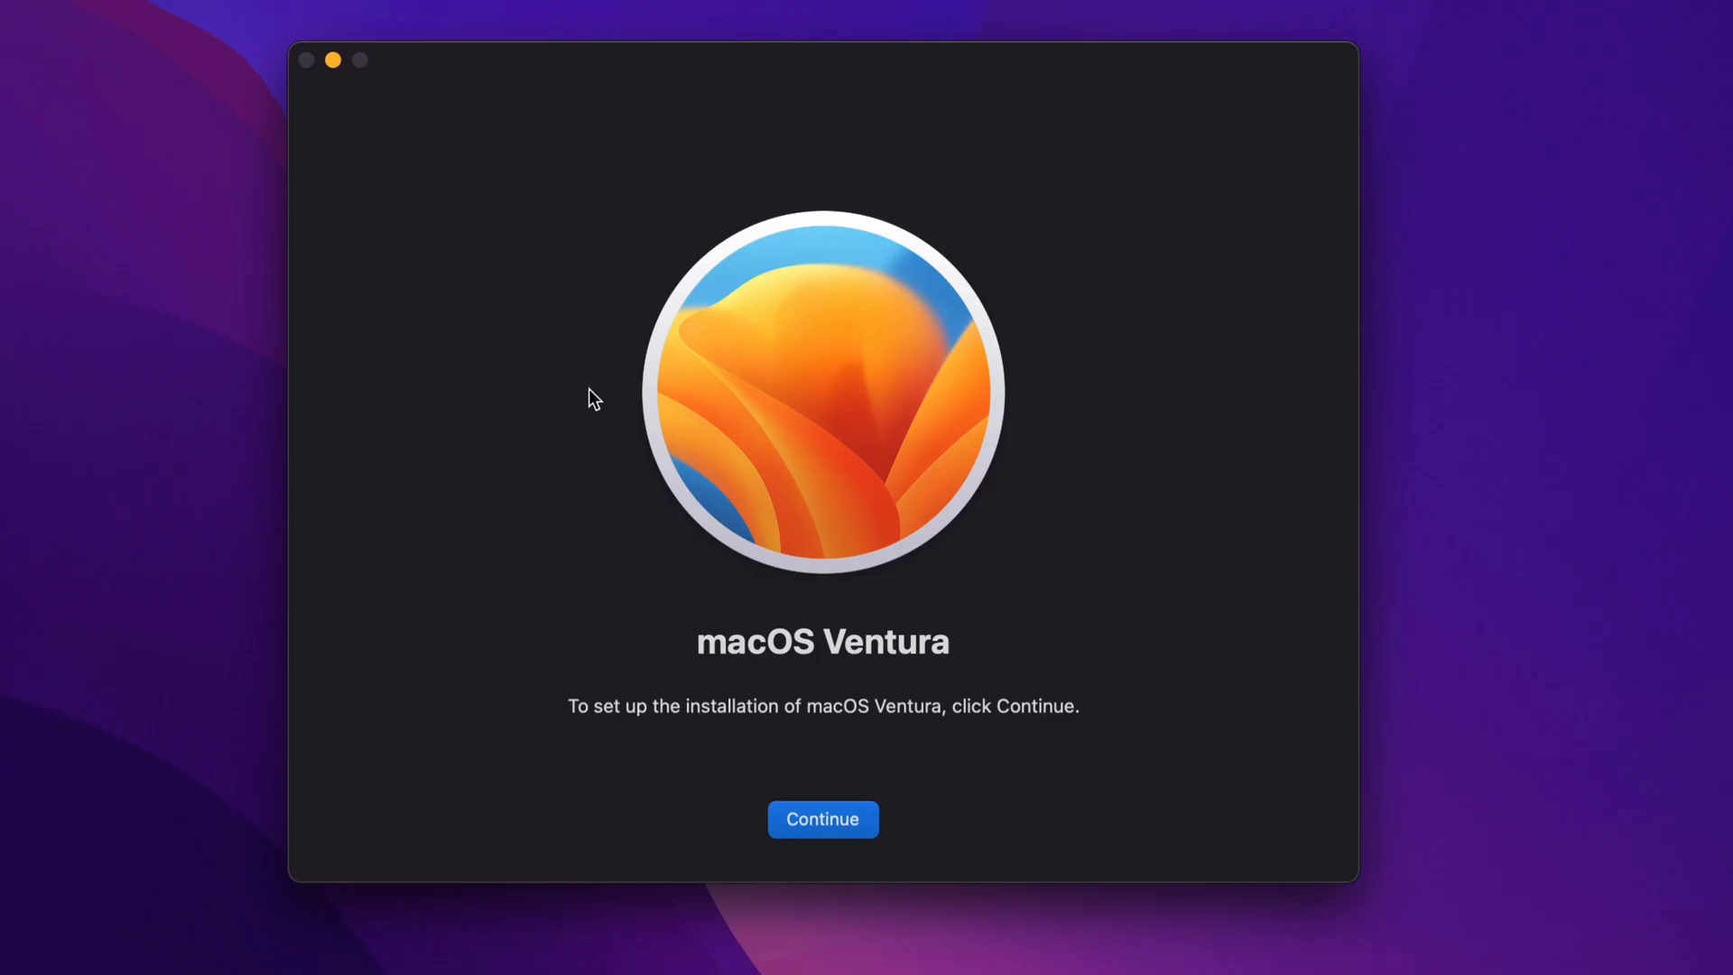
{"action": "mouse_move", "coordinate": [611, 410]}
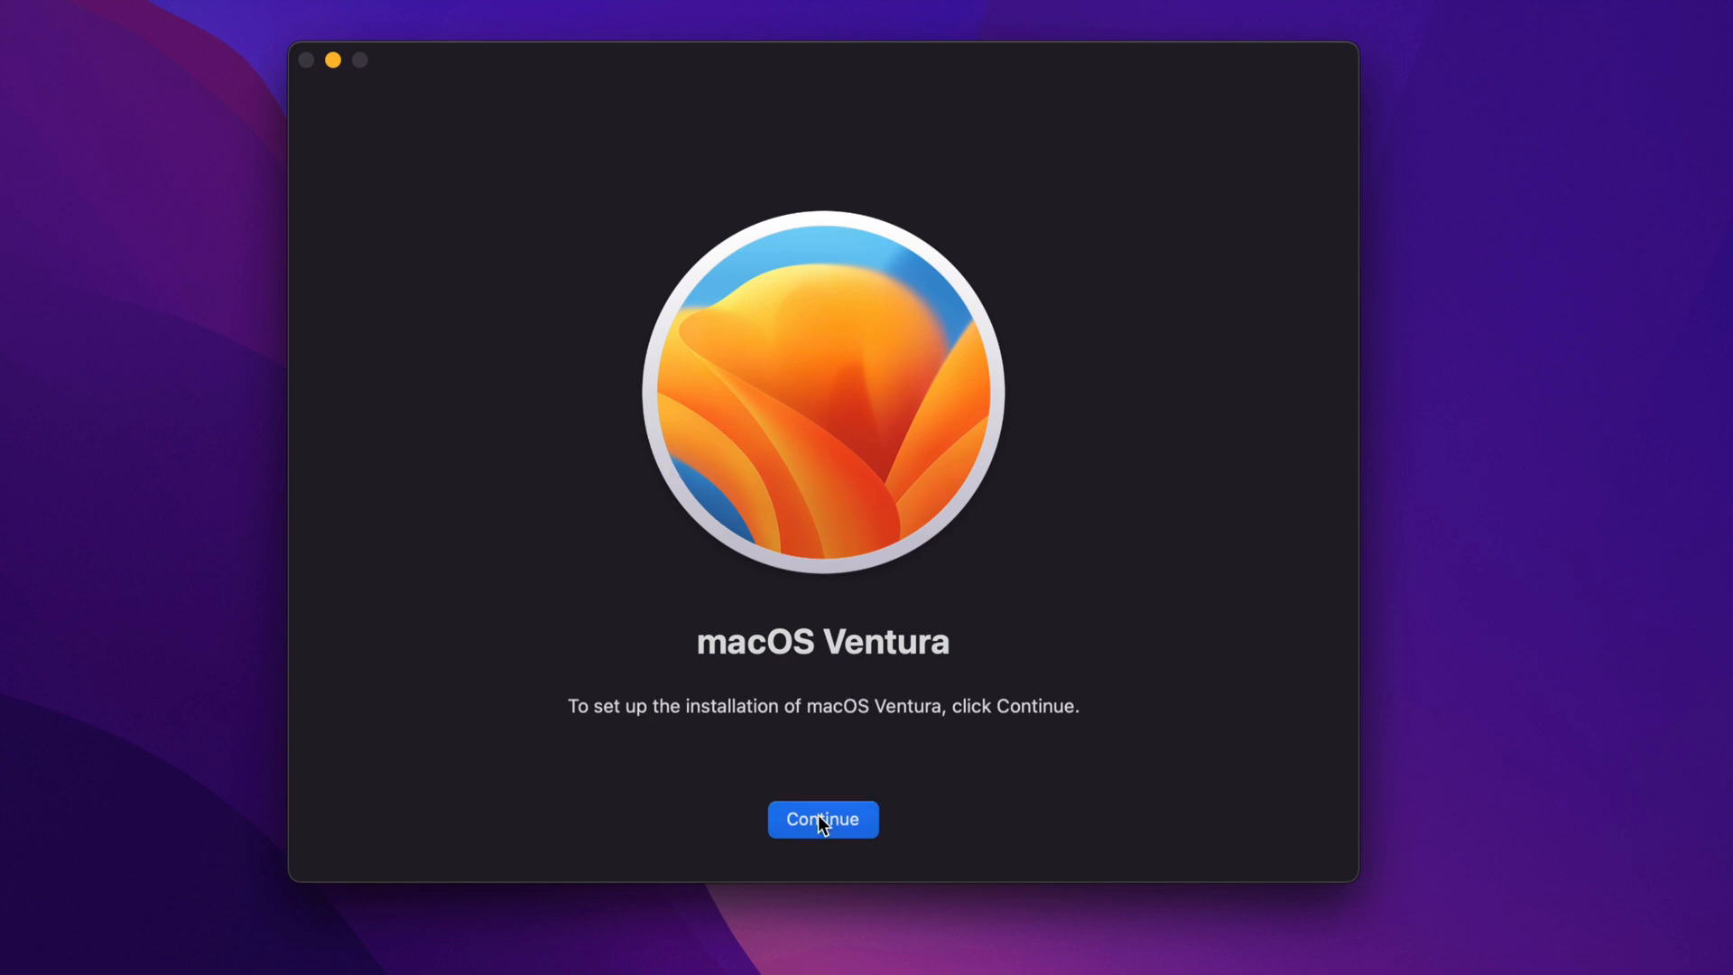
- Agree to the license, target Macintosh HD, and unlock with the administrator password
{"action": "left_click", "coordinate": [823, 819]}
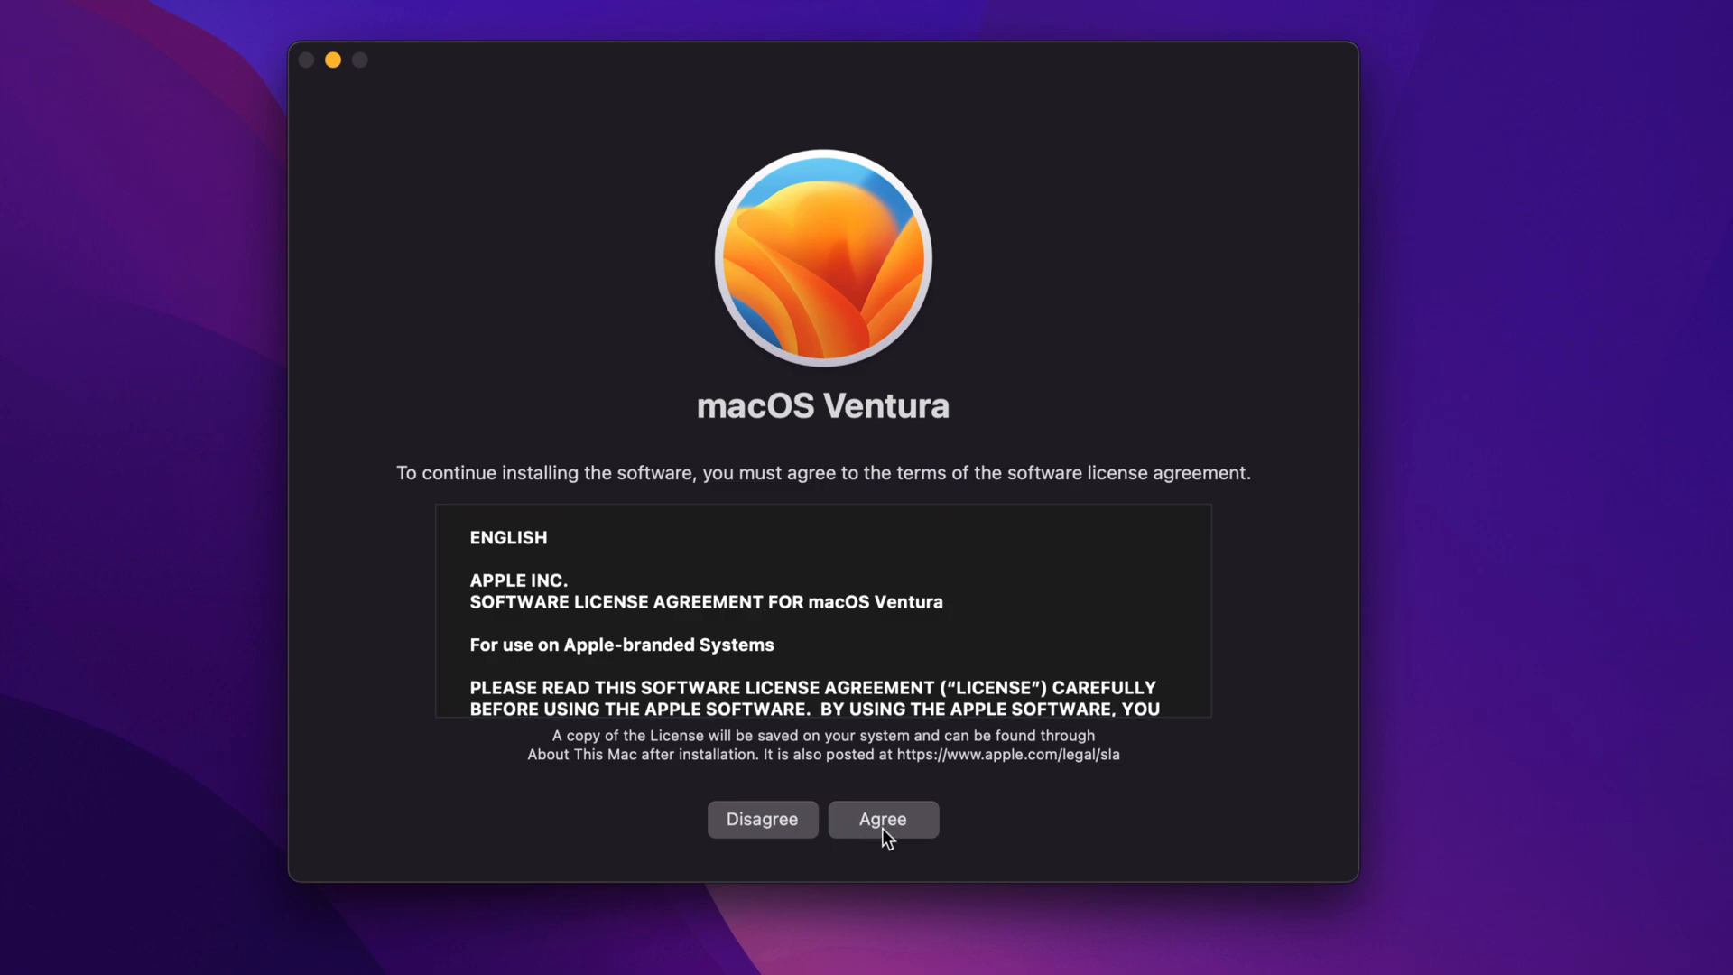
{"action": "left_click", "coordinate": [882, 819]}
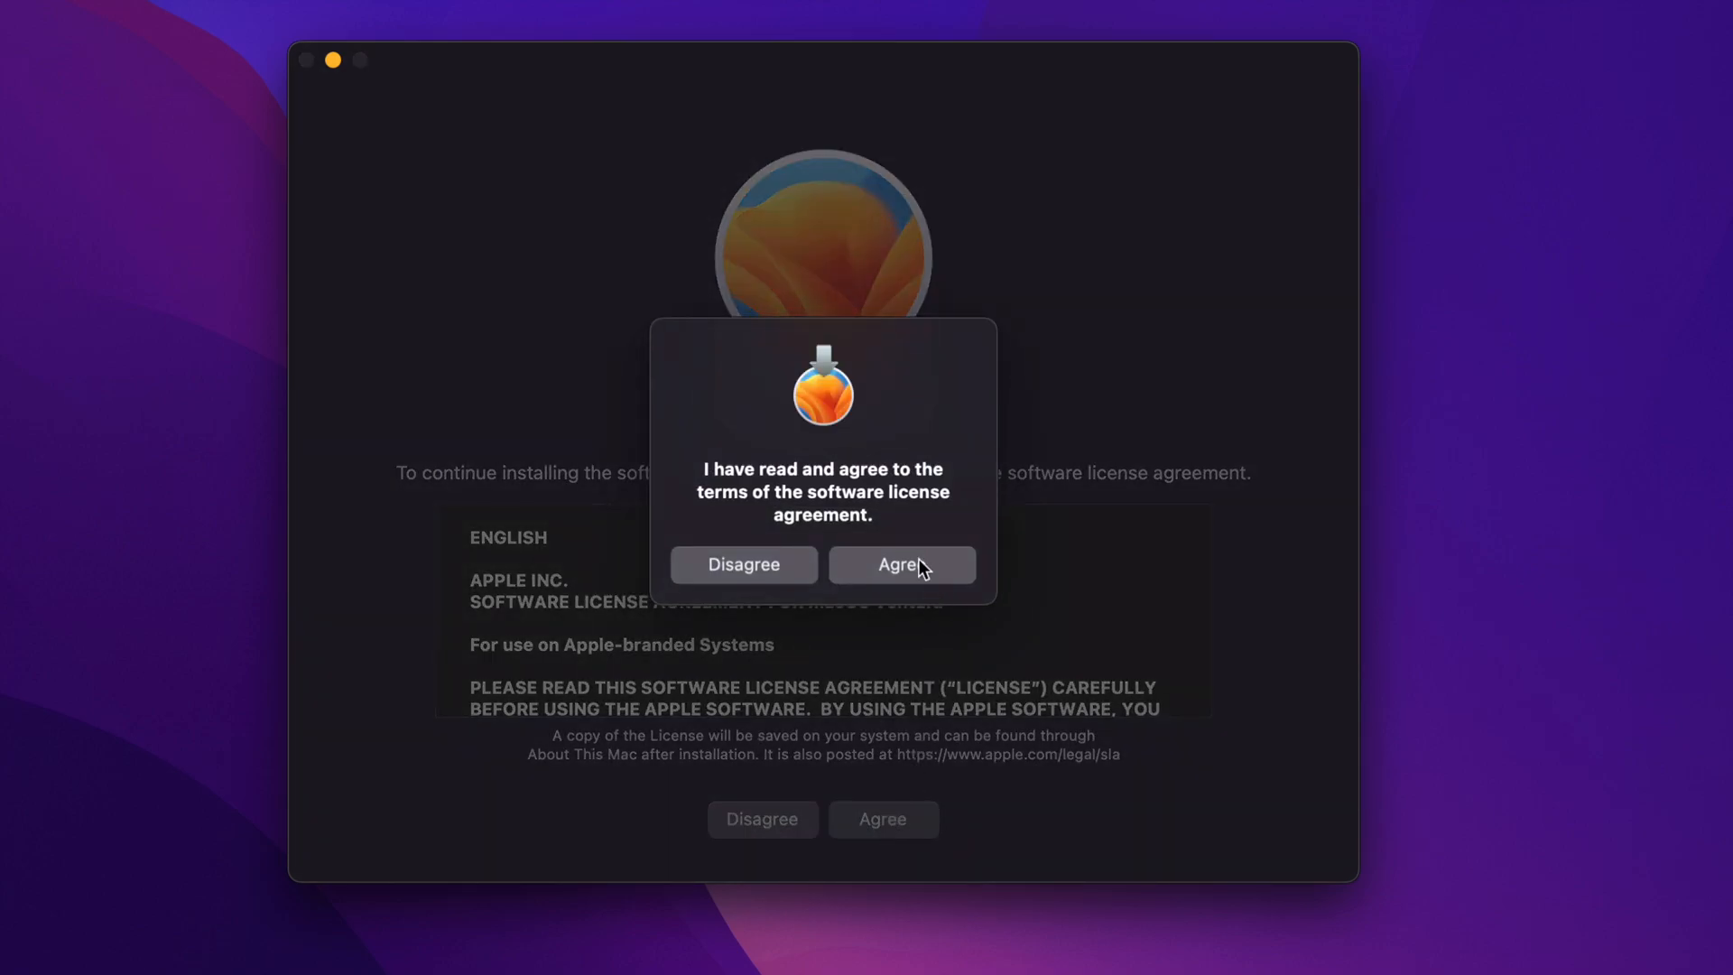
{"action": "left_click", "coordinate": [899, 563]}
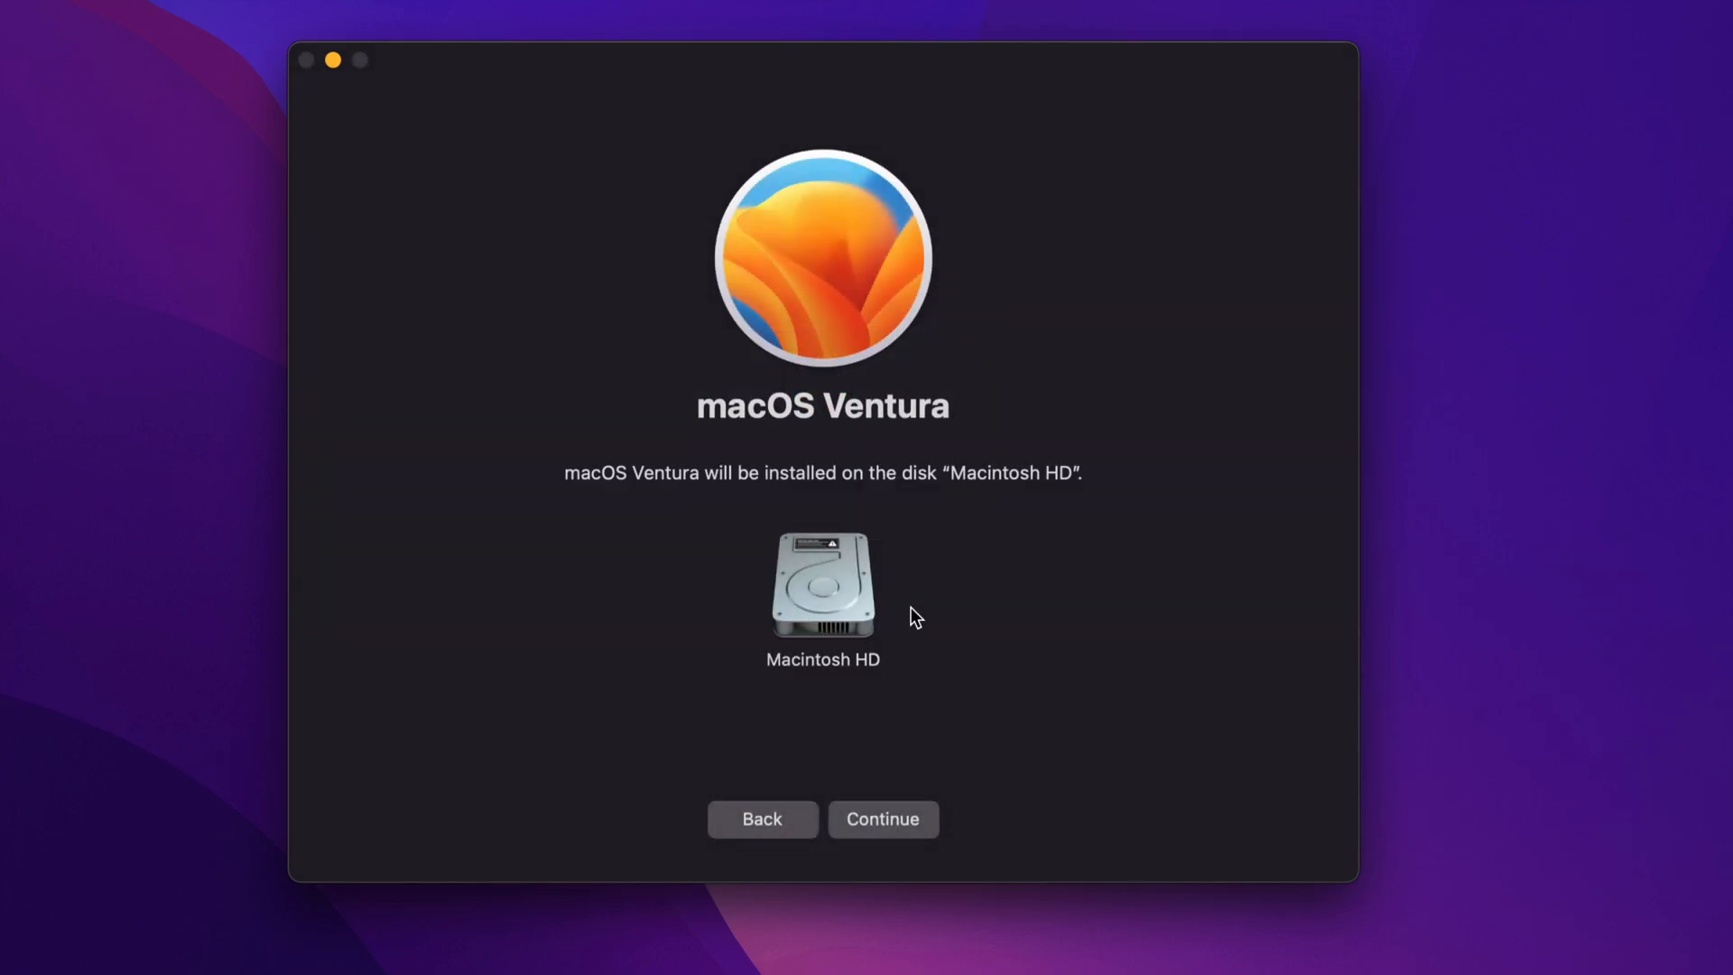
{"action": "mouse_move", "coordinate": [865, 644]}
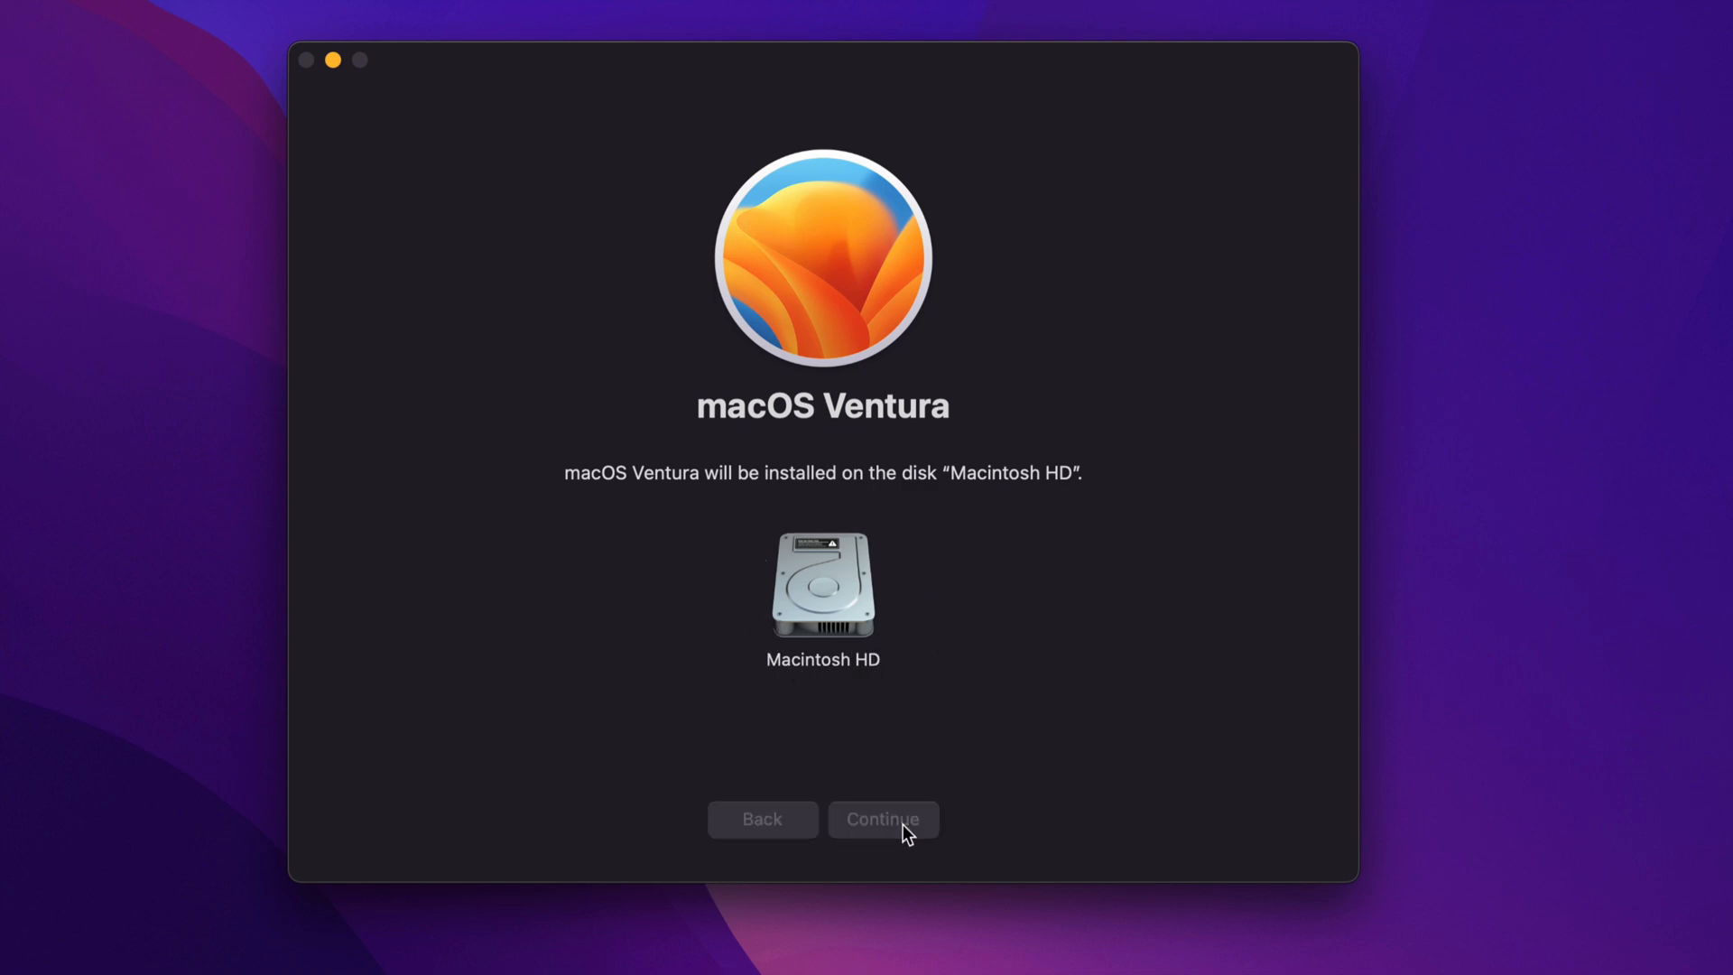
{"action": "left_click", "coordinate": [883, 819]}
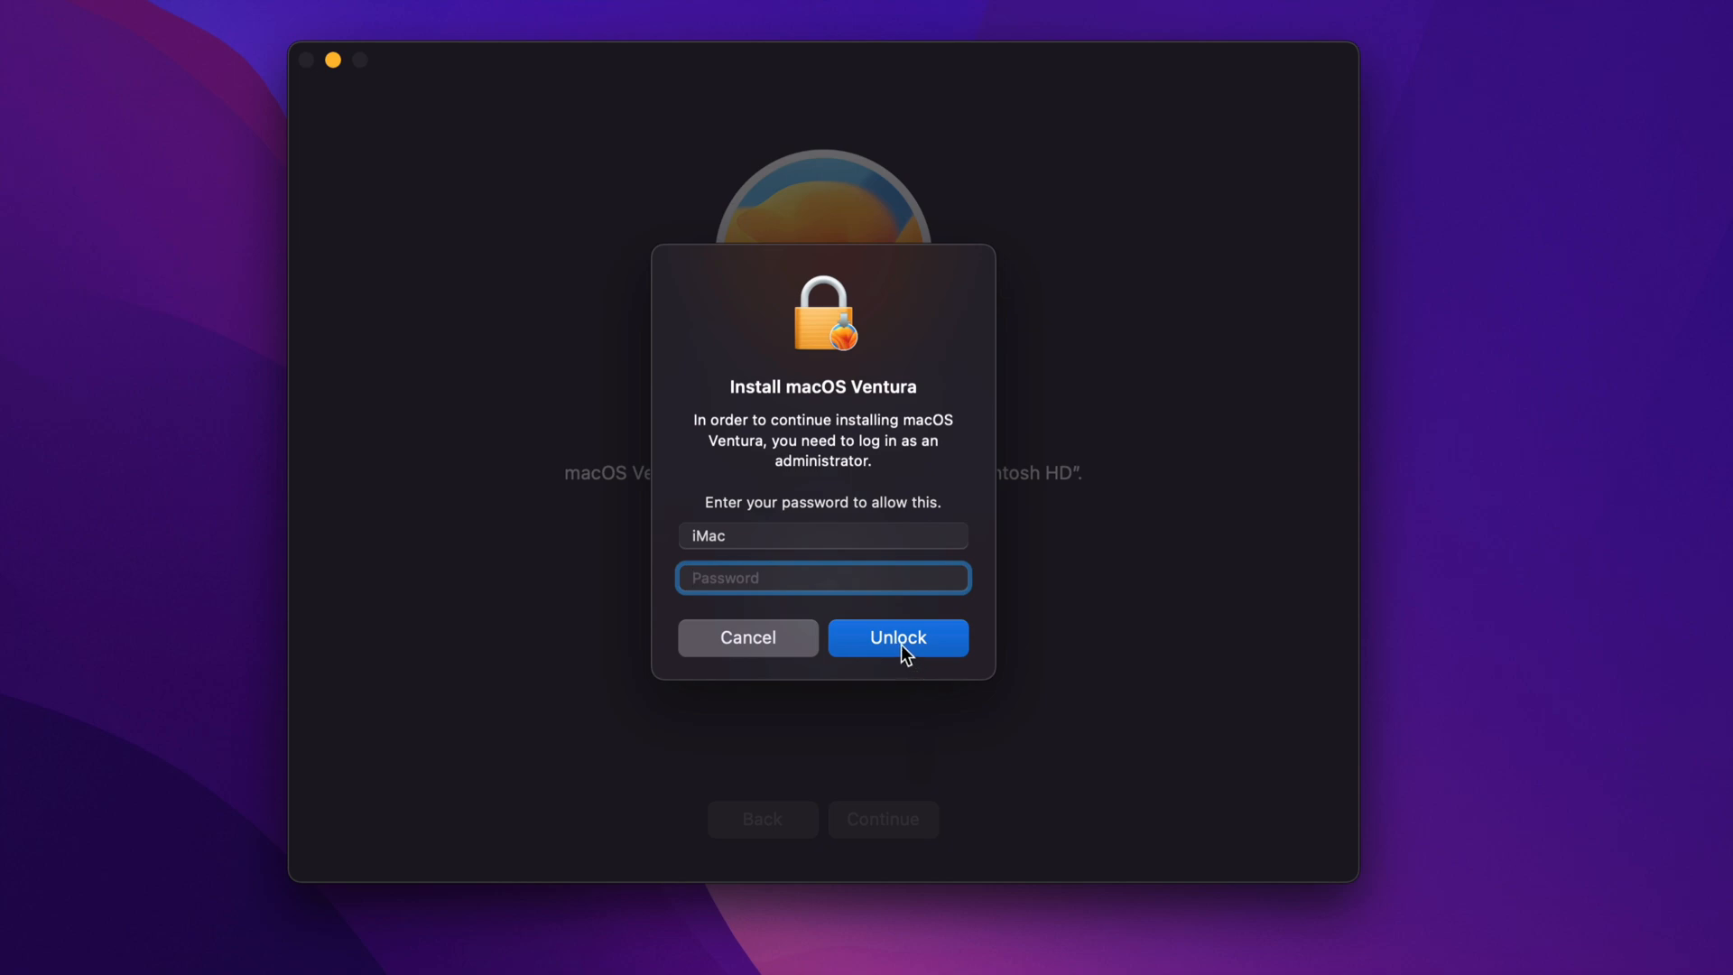
{"action": "left_click", "coordinate": [897, 639]}
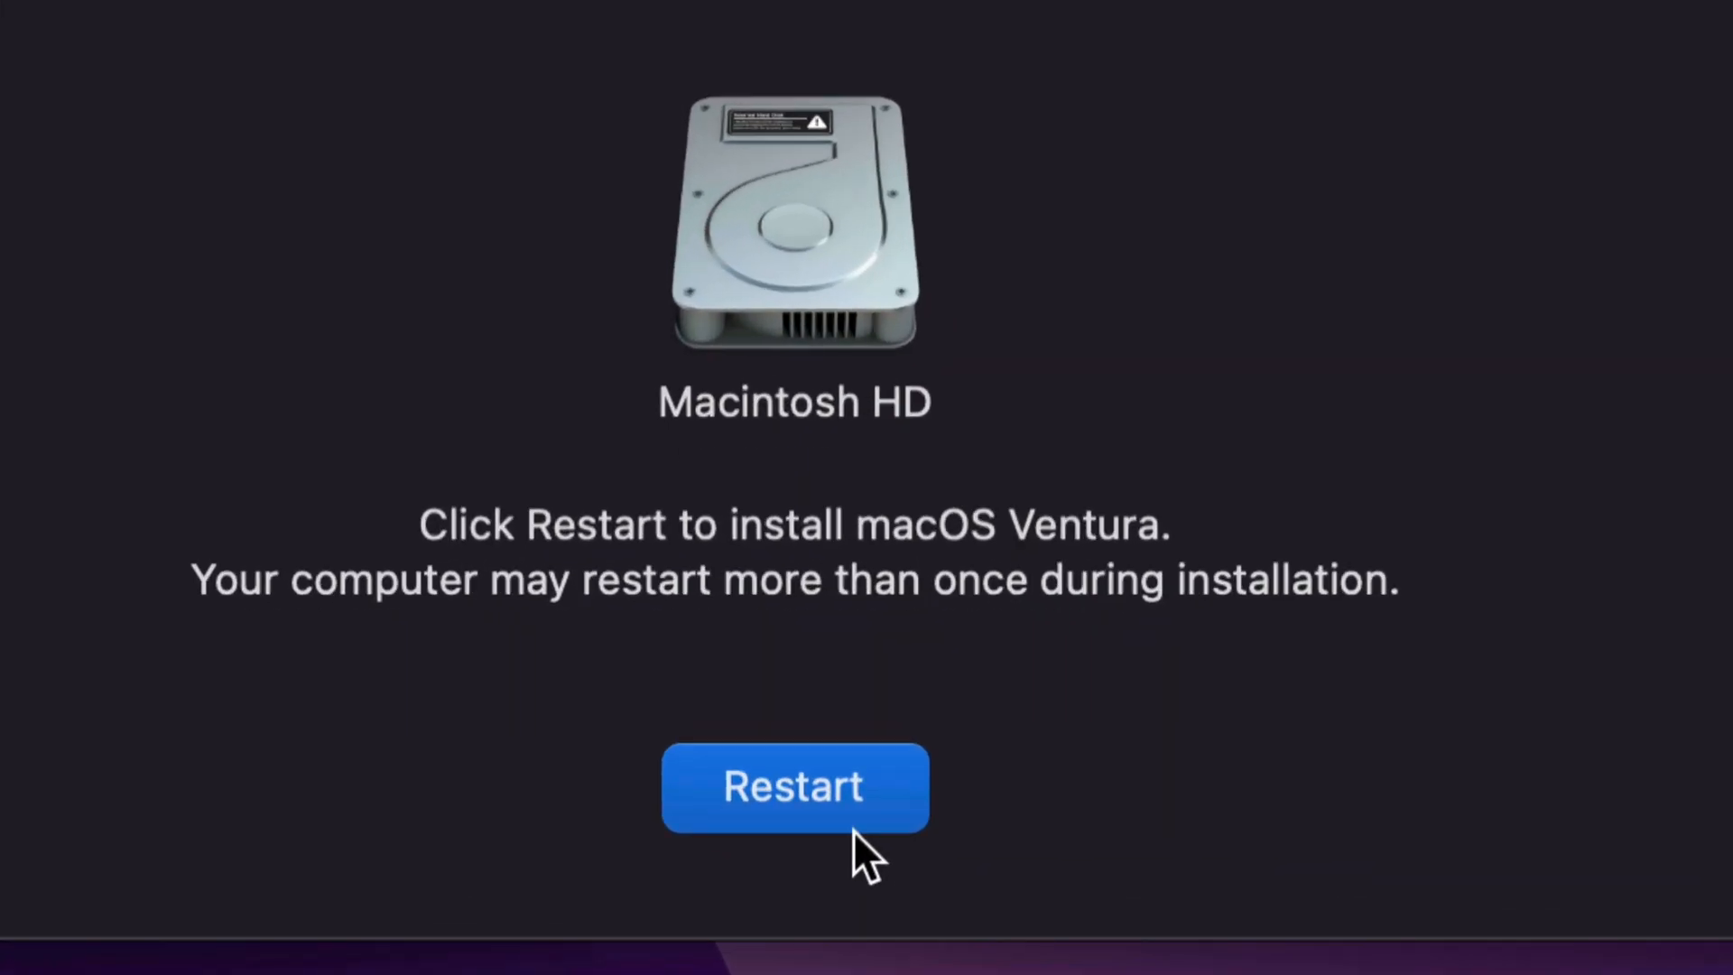
{"action": "mouse_move", "coordinate": [838, 794]}
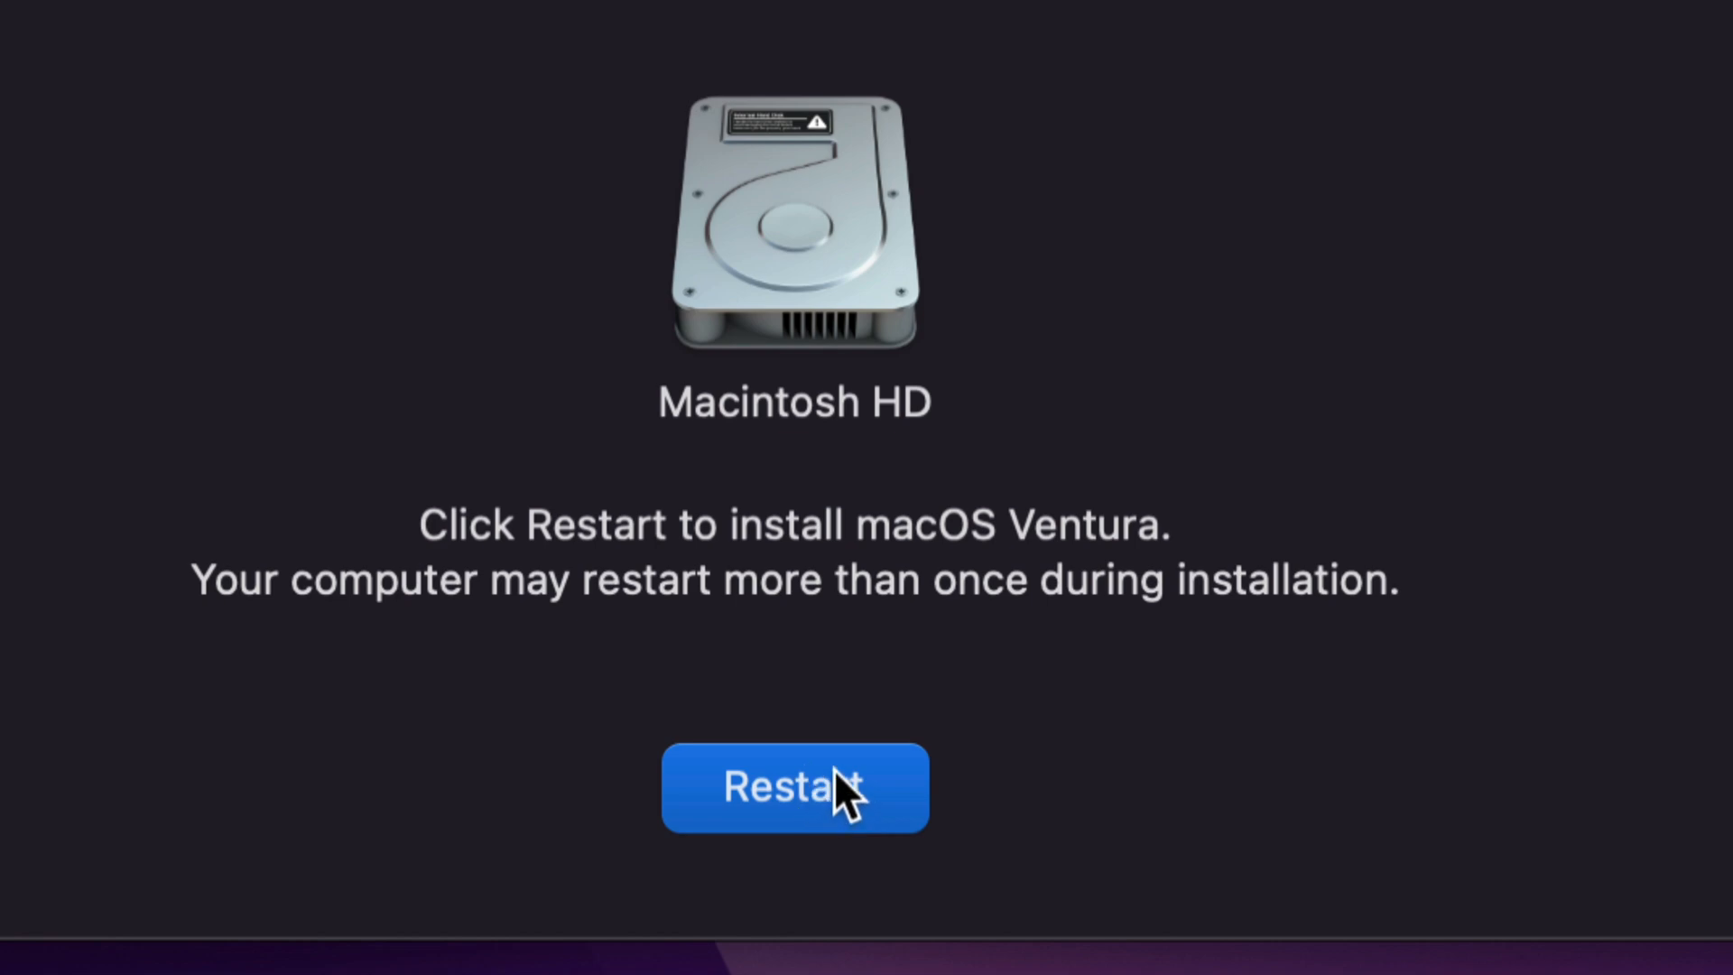
- Restart the Mac so macOS Ventura installs and boots into System Settings
{"action": "left_click", "coordinate": [795, 787]}
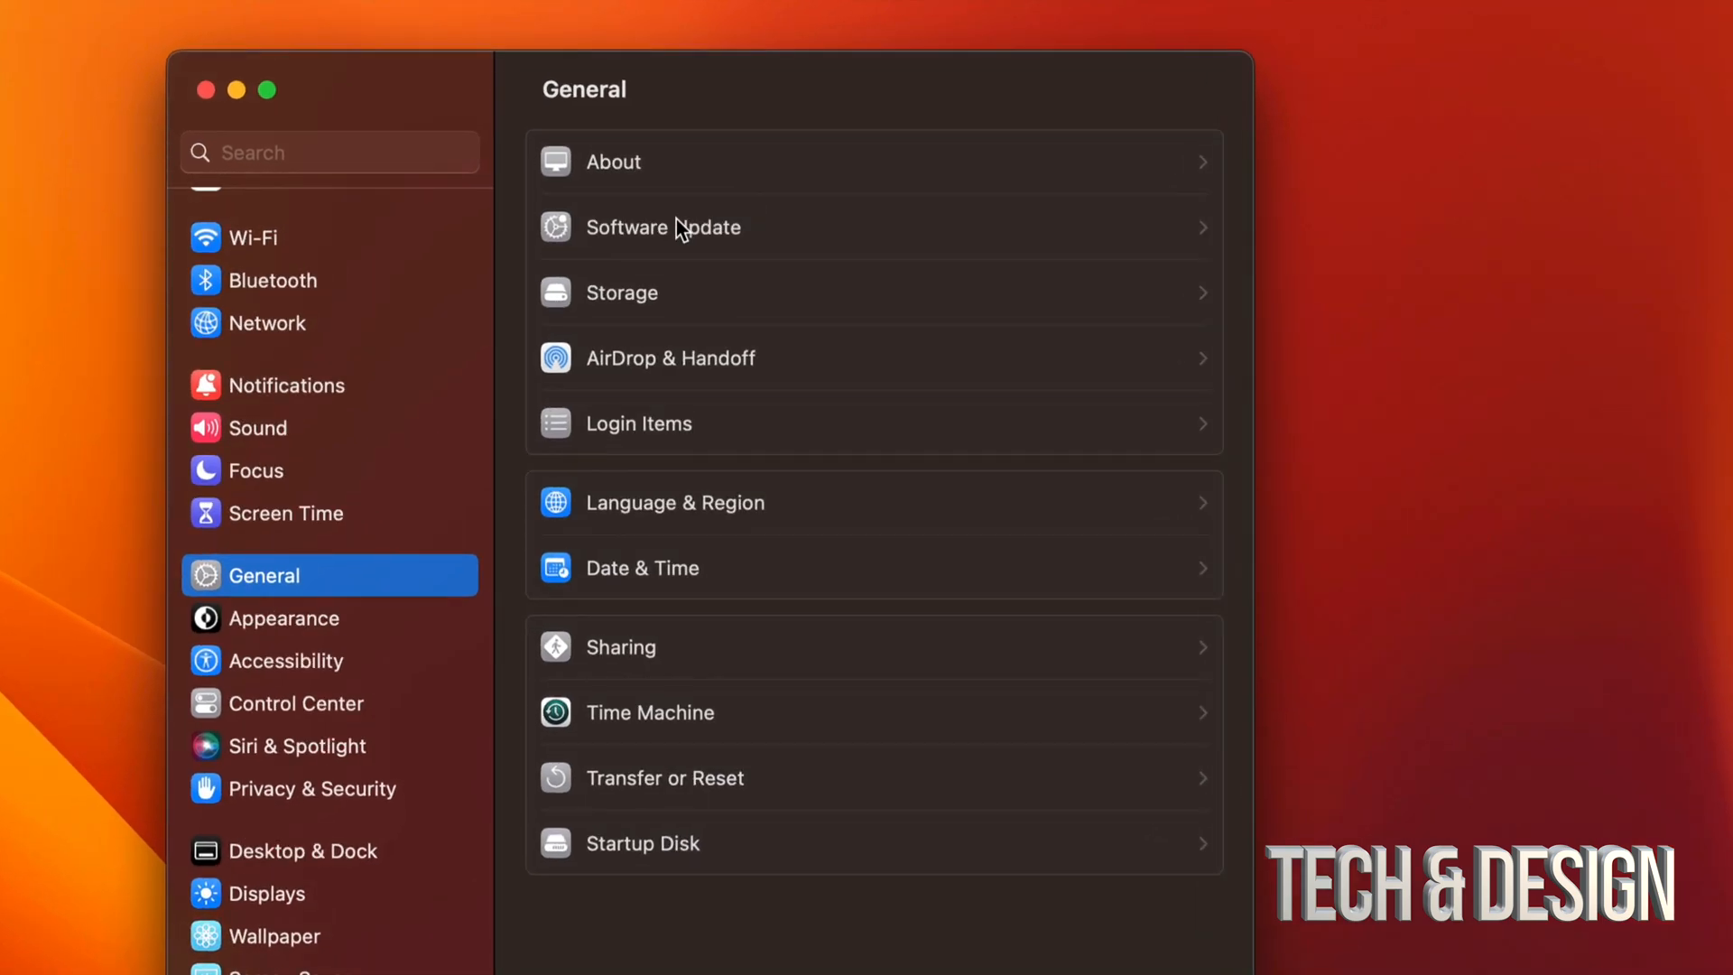
- Open Software Update to confirm macOS Ventura 13.0 (22A380) is up to date
{"action": "left_click", "coordinate": [663, 226]}
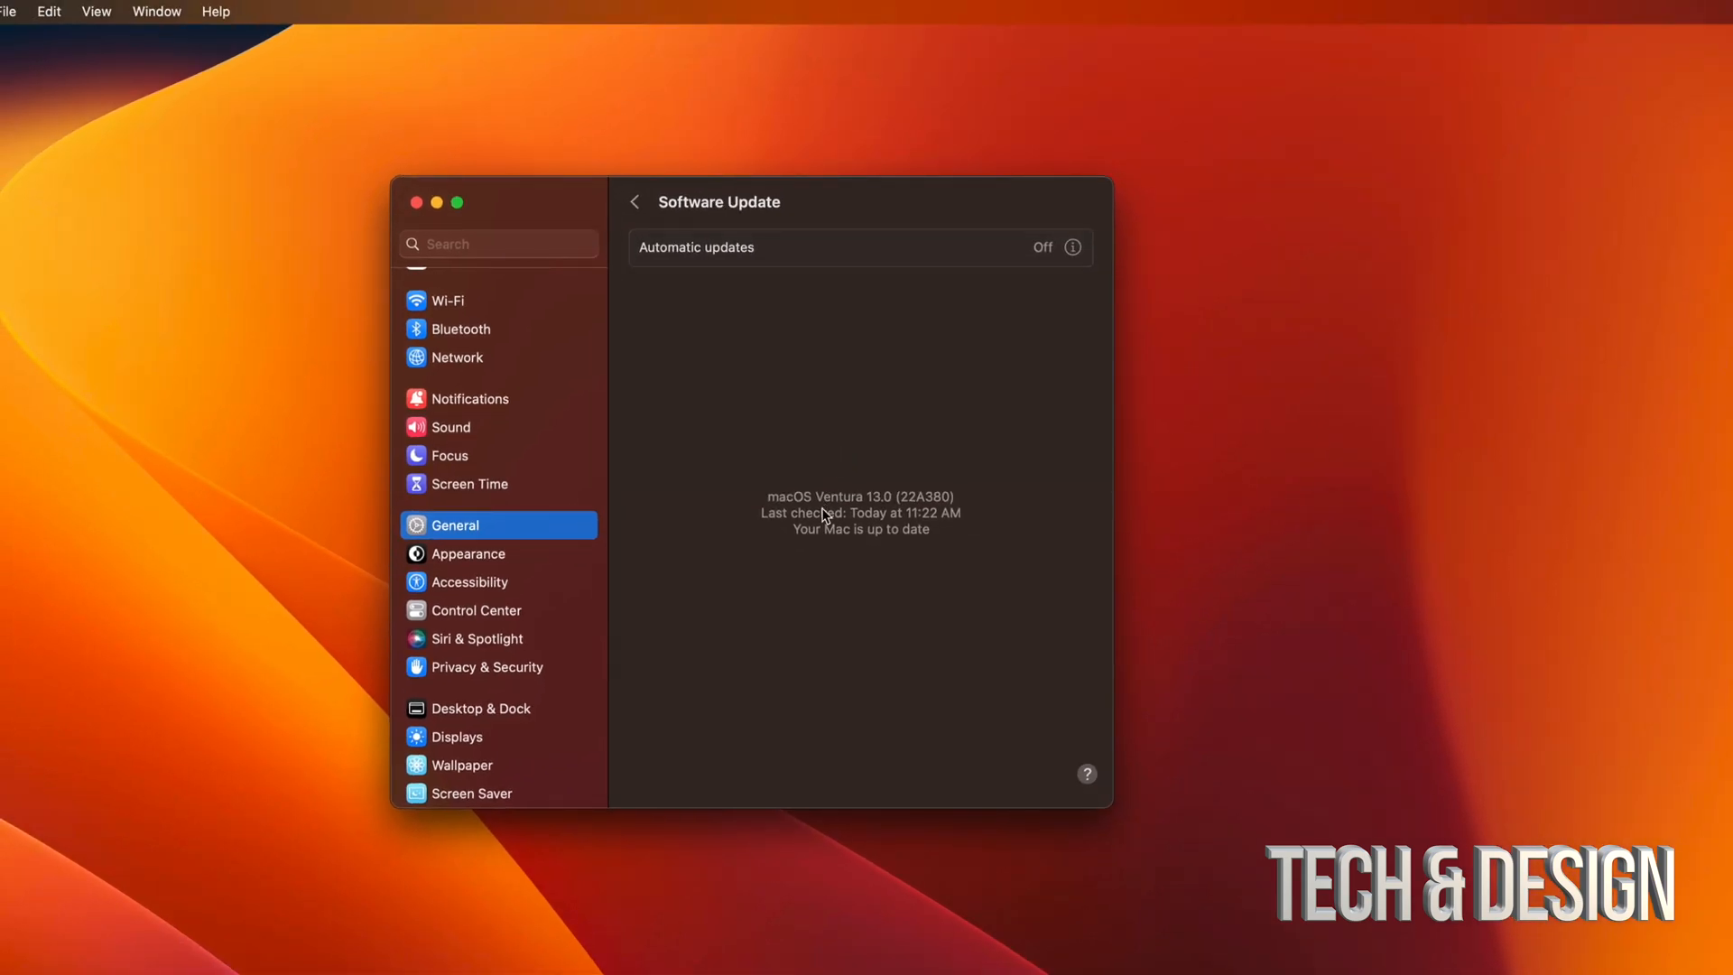
{"action": "mouse_move", "coordinate": [694, 440]}
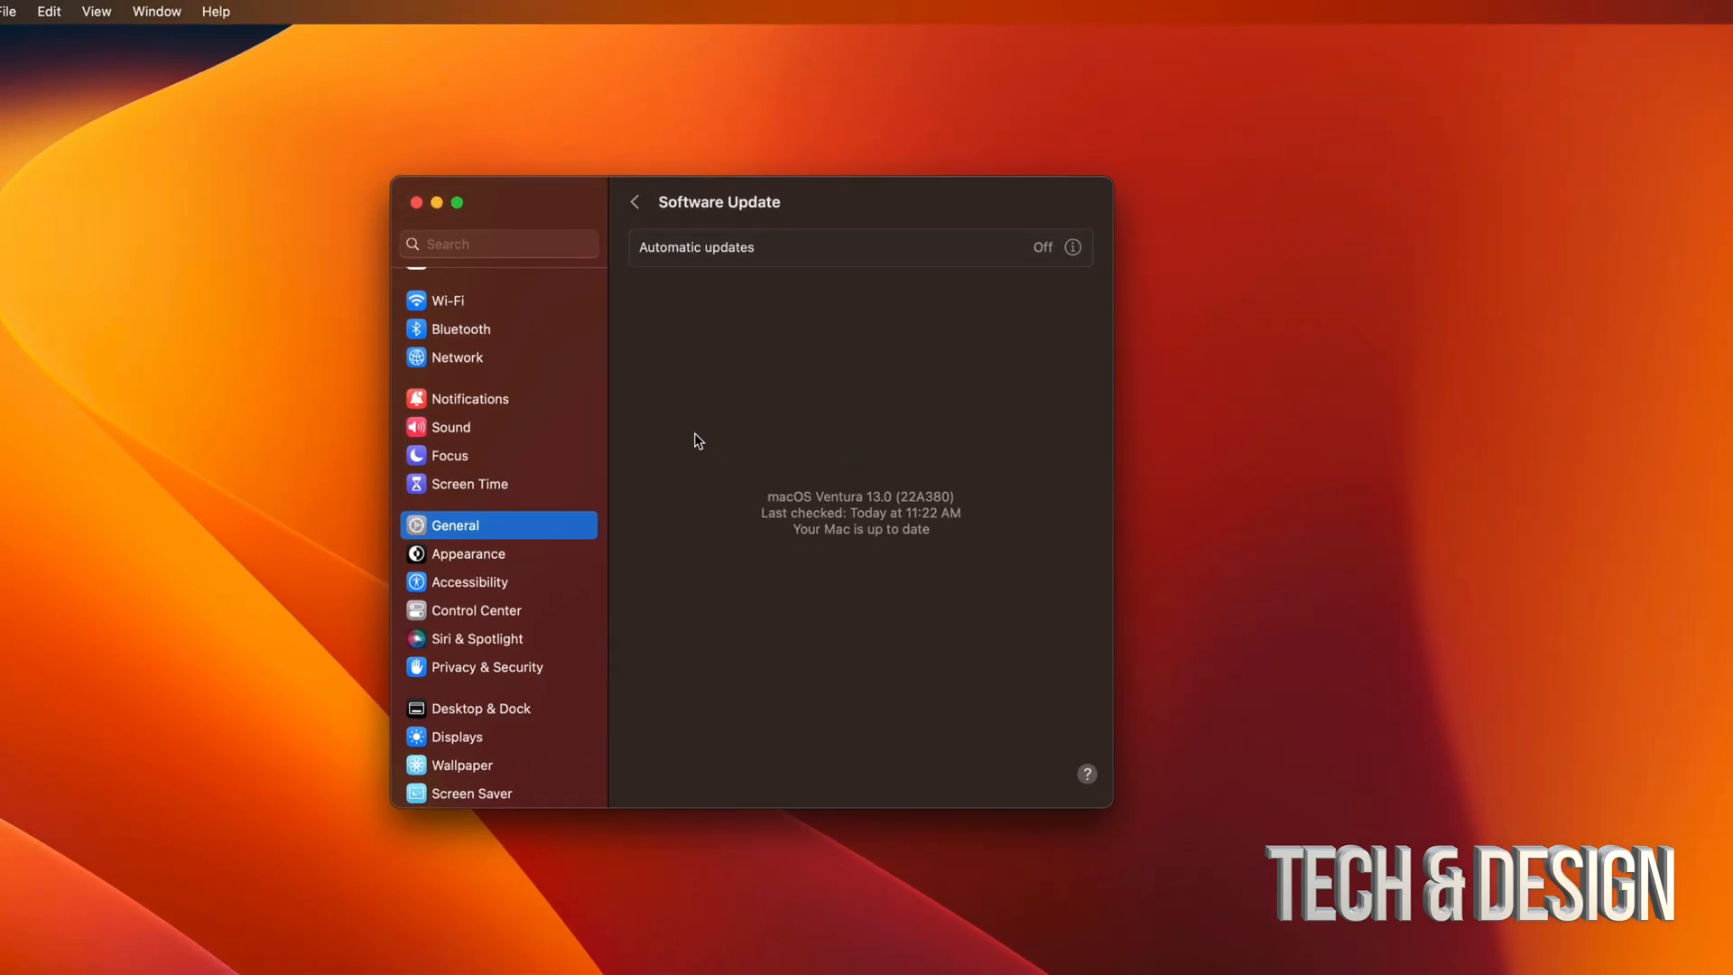